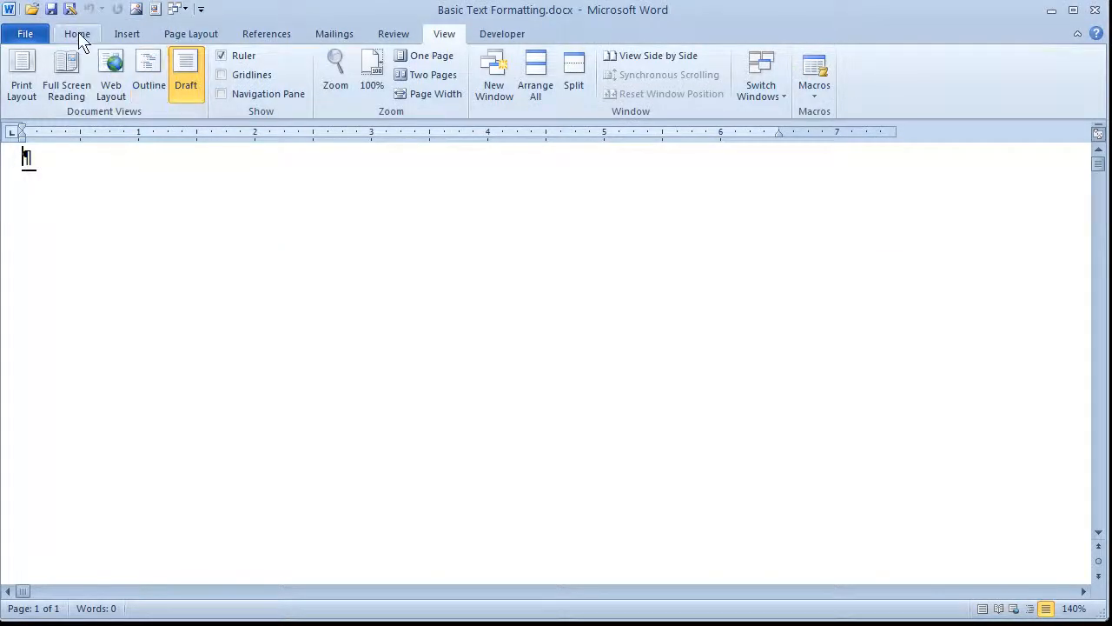
Generate ten sample paragraphs by entering the =Rand(10,10) formula on the first line
{"action": "left_click", "coordinate": [77, 33]}
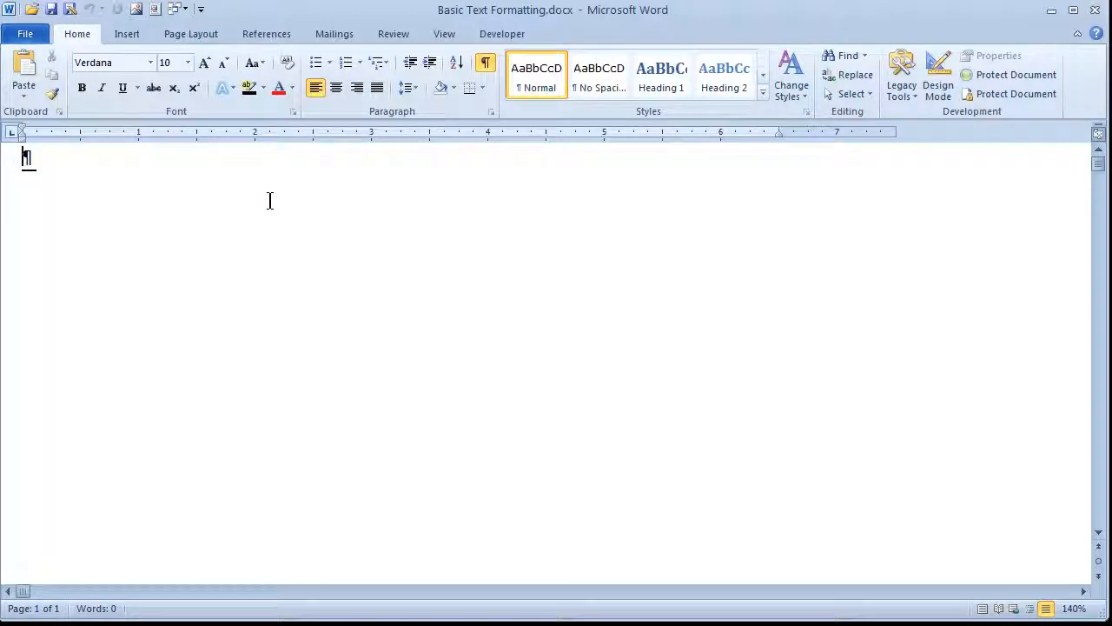
{"action": "mouse_move", "coordinate": [212, 177]}
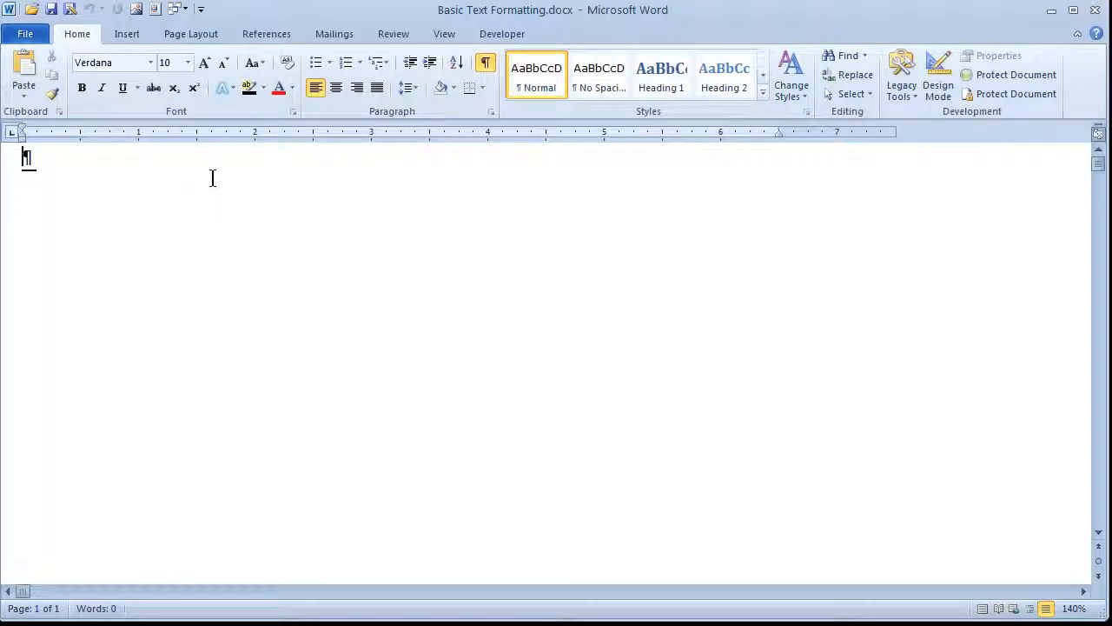
{"action": "type", "text": "Rand("}
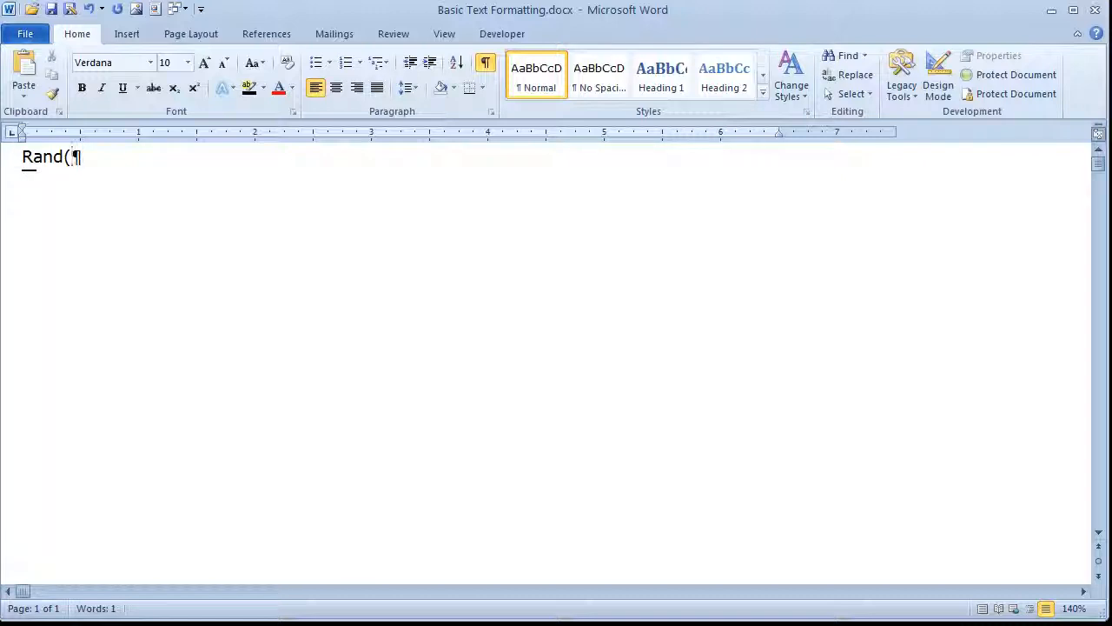
{"action": "type", "text": "10,10"}
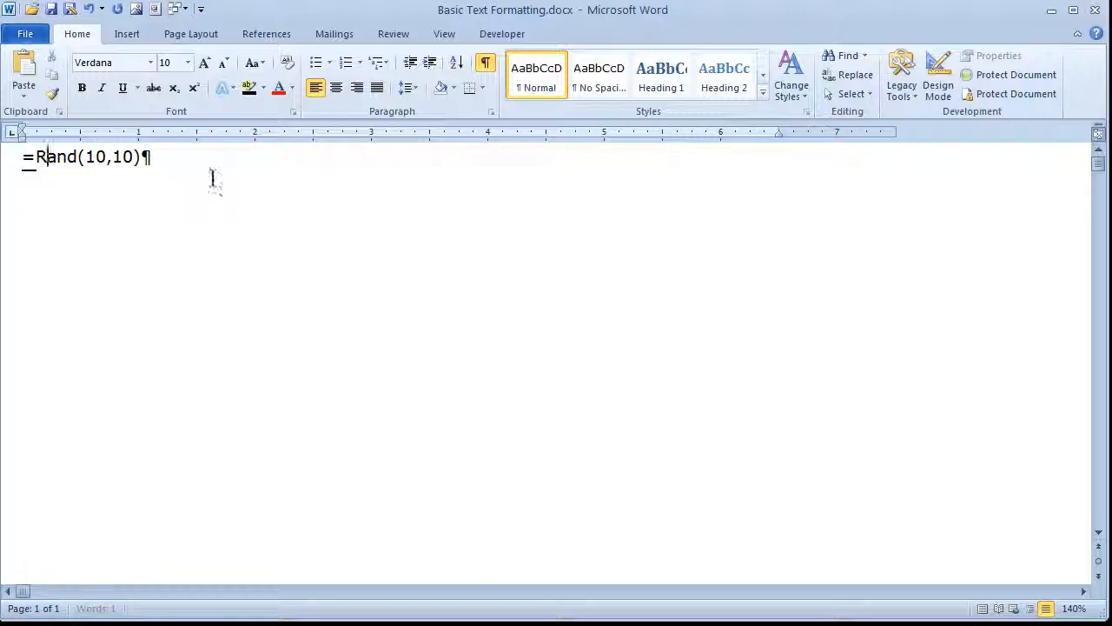
{"action": "key", "text": "enter"}
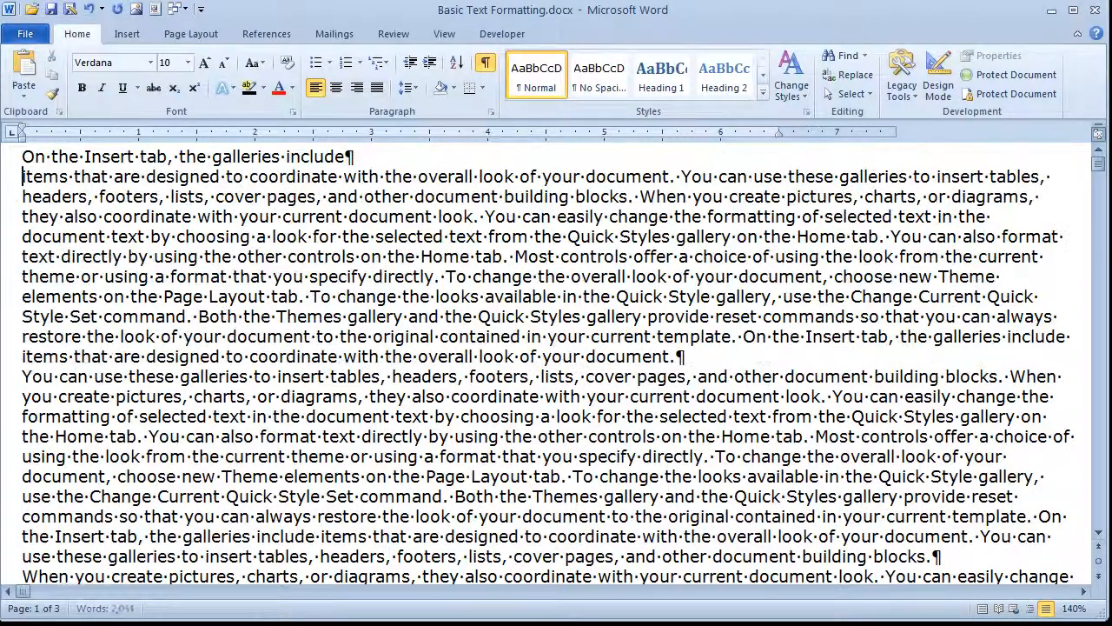
Split the sample text into shorter paragraphs and select the line 'On the Insert tab, the galleries include'
{"action": "key", "text": "enter"}
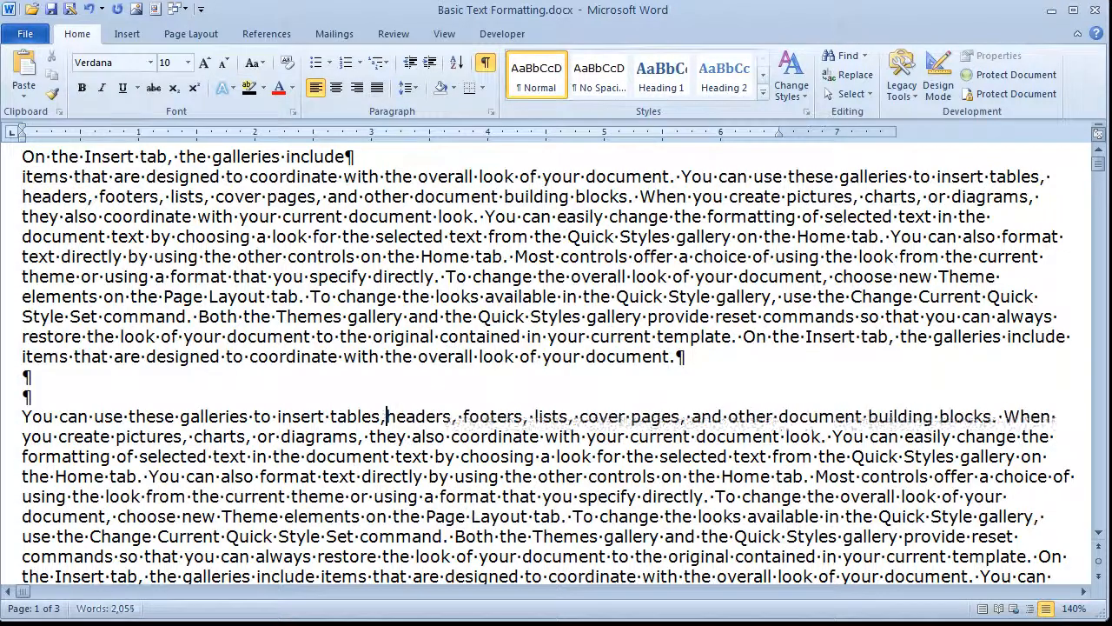
{"action": "scroll", "scroll_direction": "down", "scroll_amount": 3}
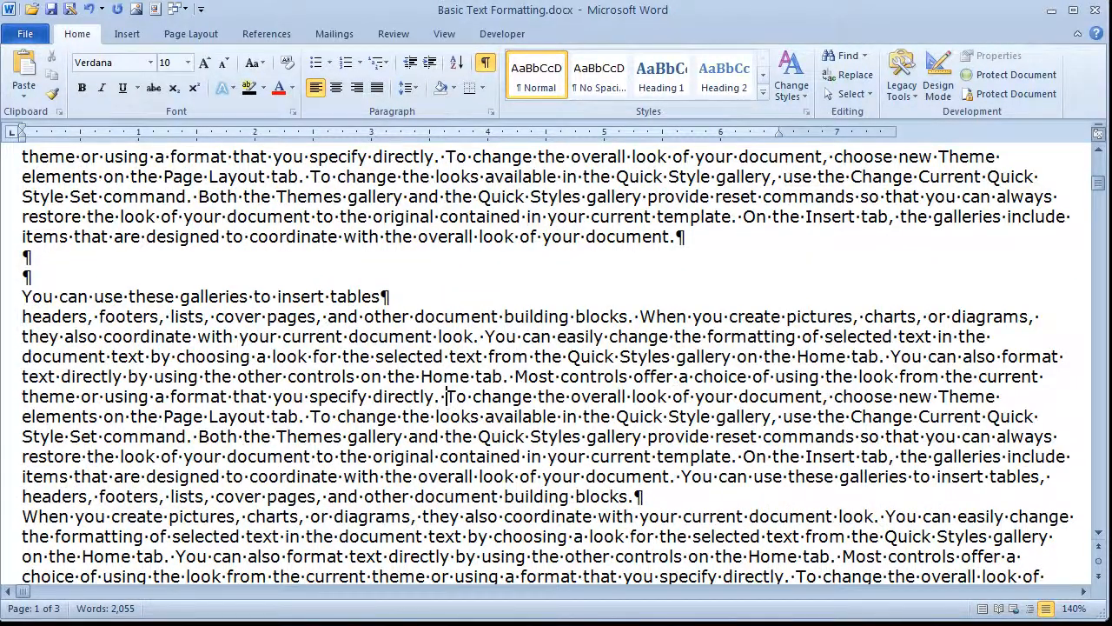
{"action": "scroll", "scroll_direction": "down", "scroll_amount": 3}
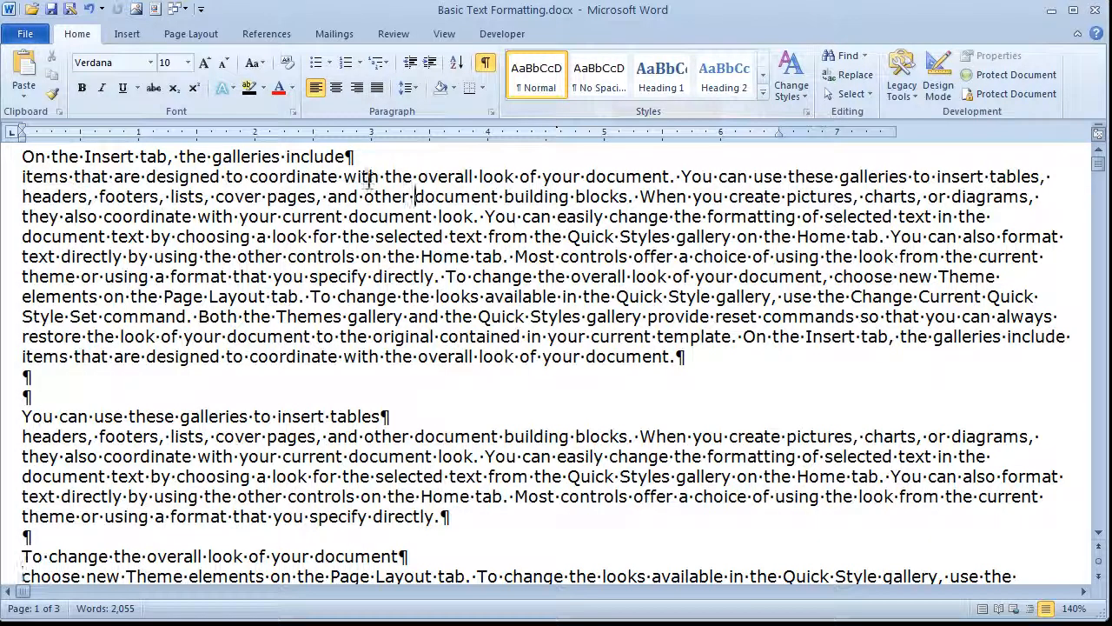
{"action": "triple_click", "coordinate": [174, 156]}
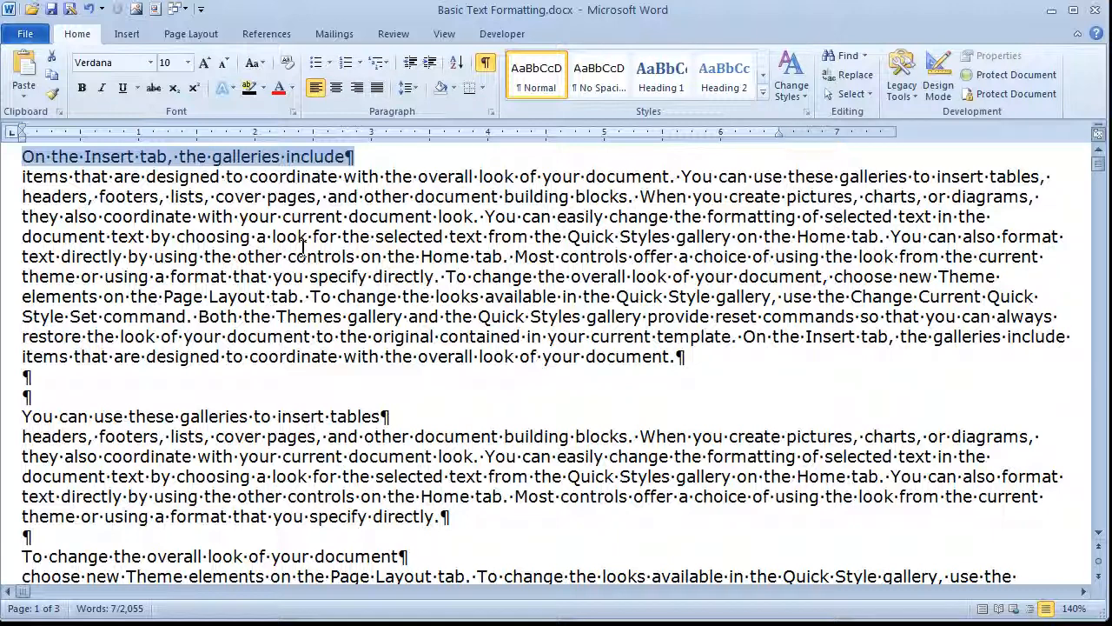
{"action": "left_click", "coordinate": [310, 257]}
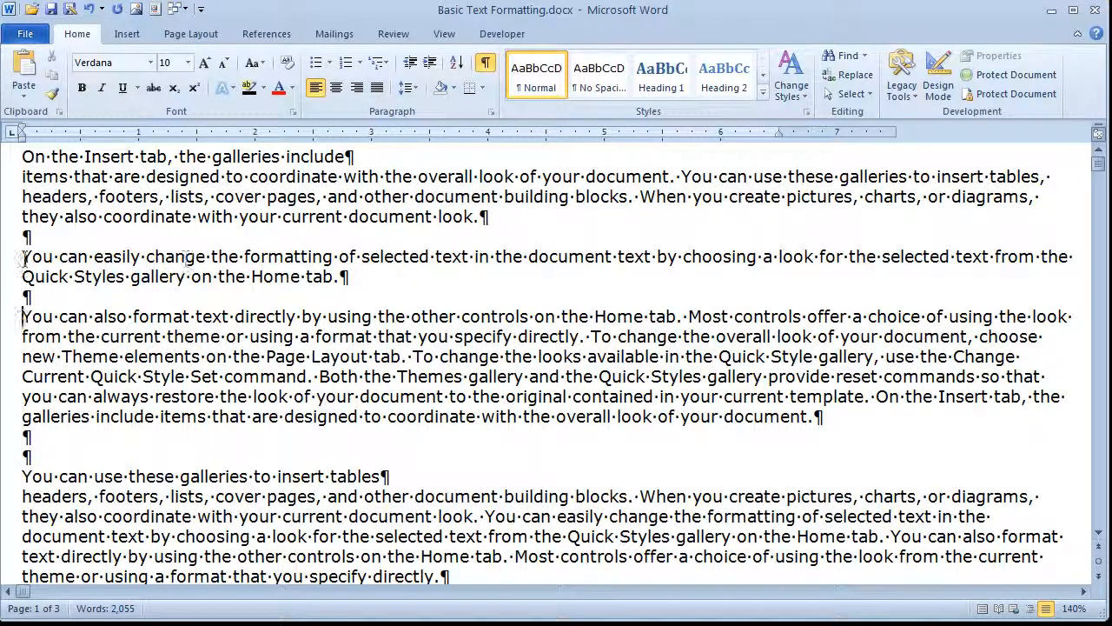
{"action": "left_click", "coordinate": [333, 277]}
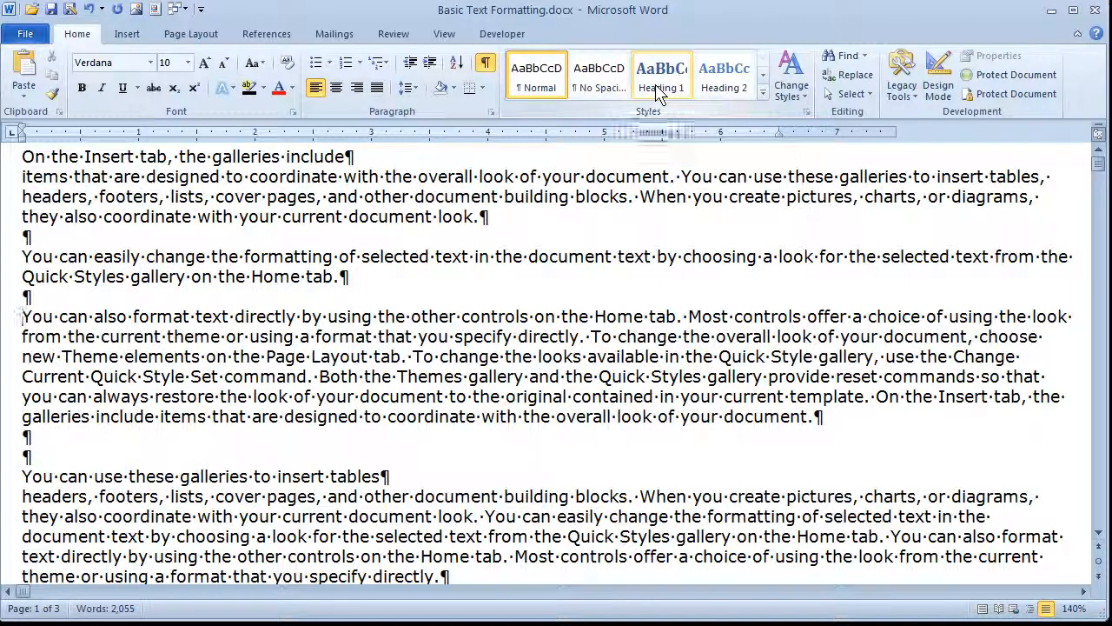
{"action": "mouse_move", "coordinate": [660, 73]}
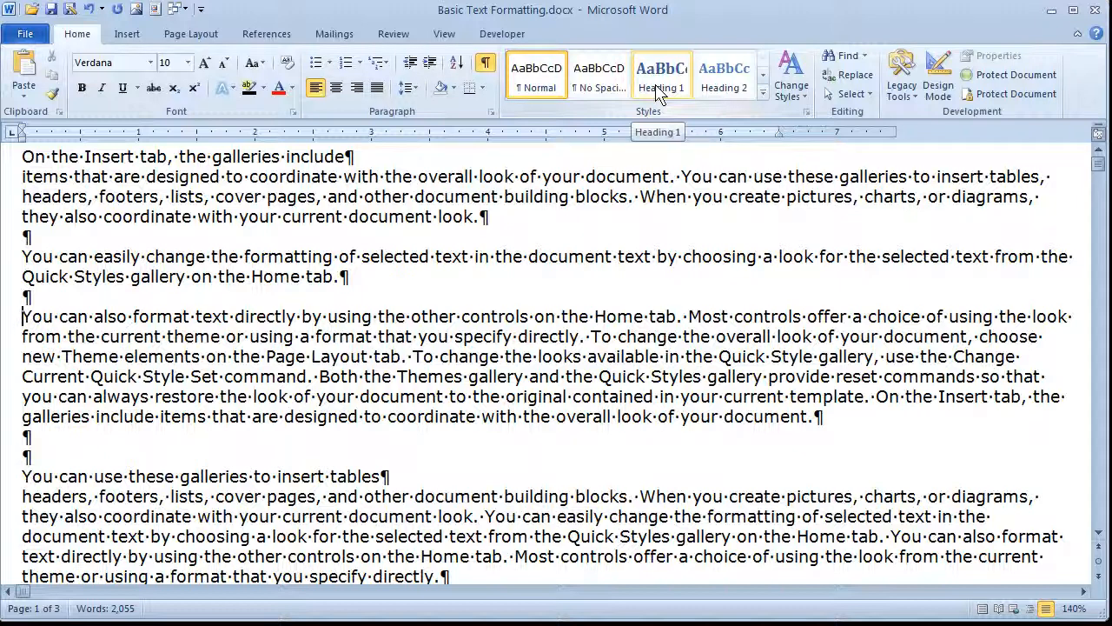
{"action": "mouse_move", "coordinate": [250, 125]}
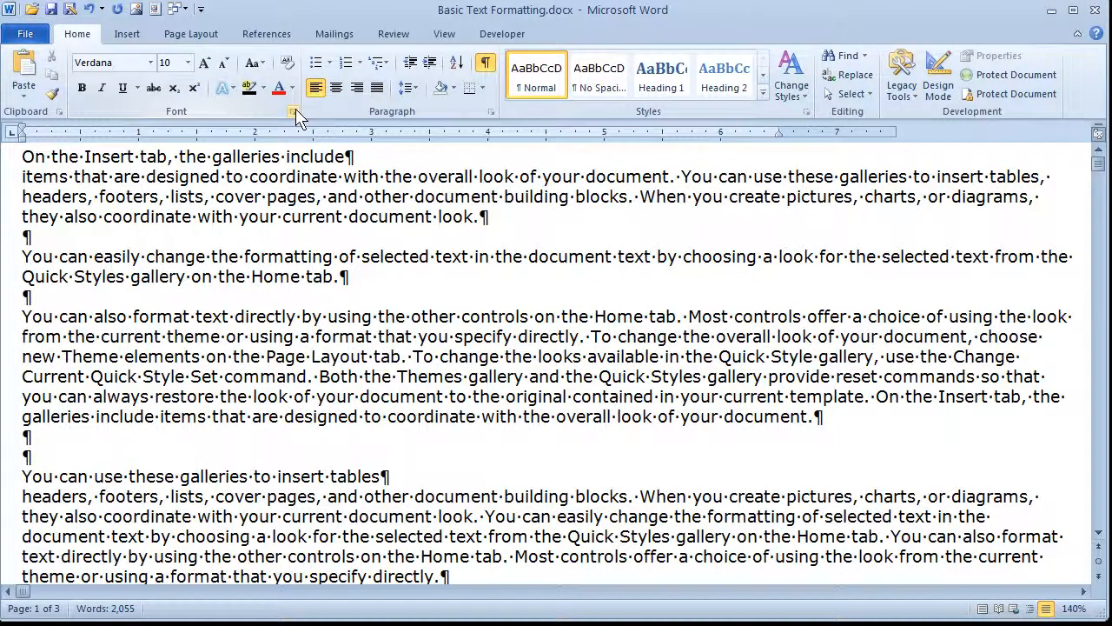
{"action": "mouse_move", "coordinate": [292, 112]}
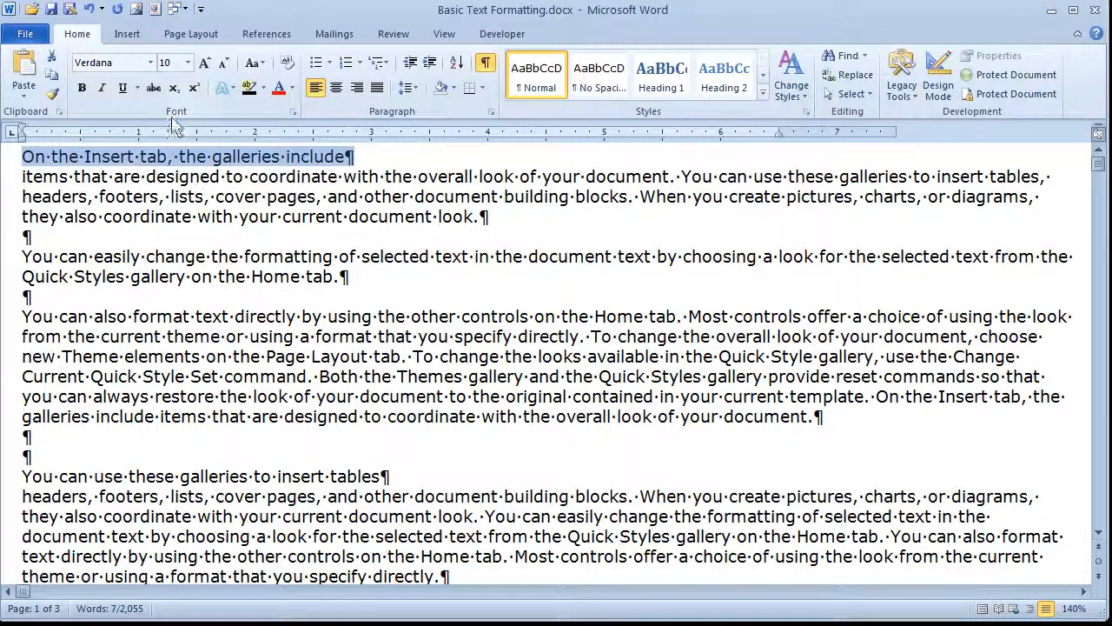
Set the heading line to Arial Black and grow it to 12 pt
{"action": "left_click", "coordinate": [153, 63]}
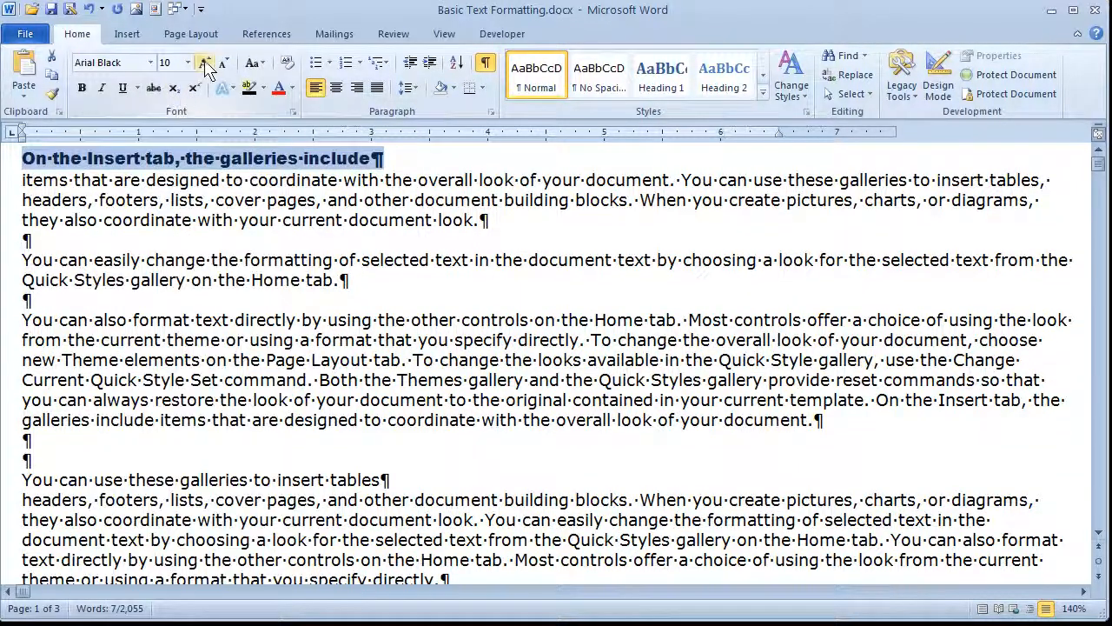
{"action": "left_click", "coordinate": [188, 63]}
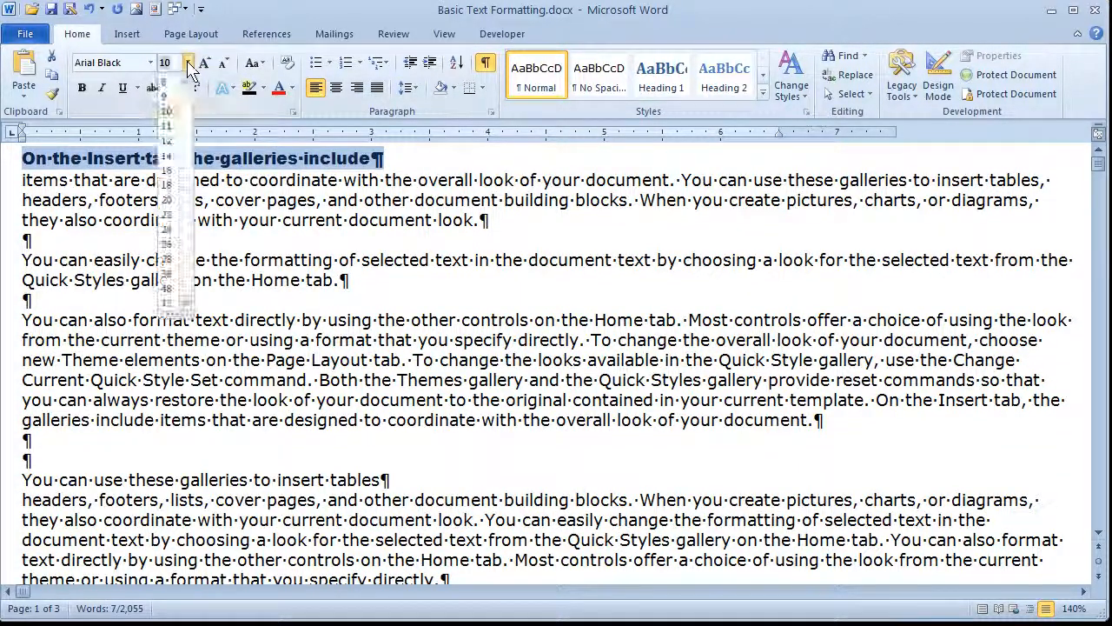
{"action": "left_click", "coordinate": [205, 66]}
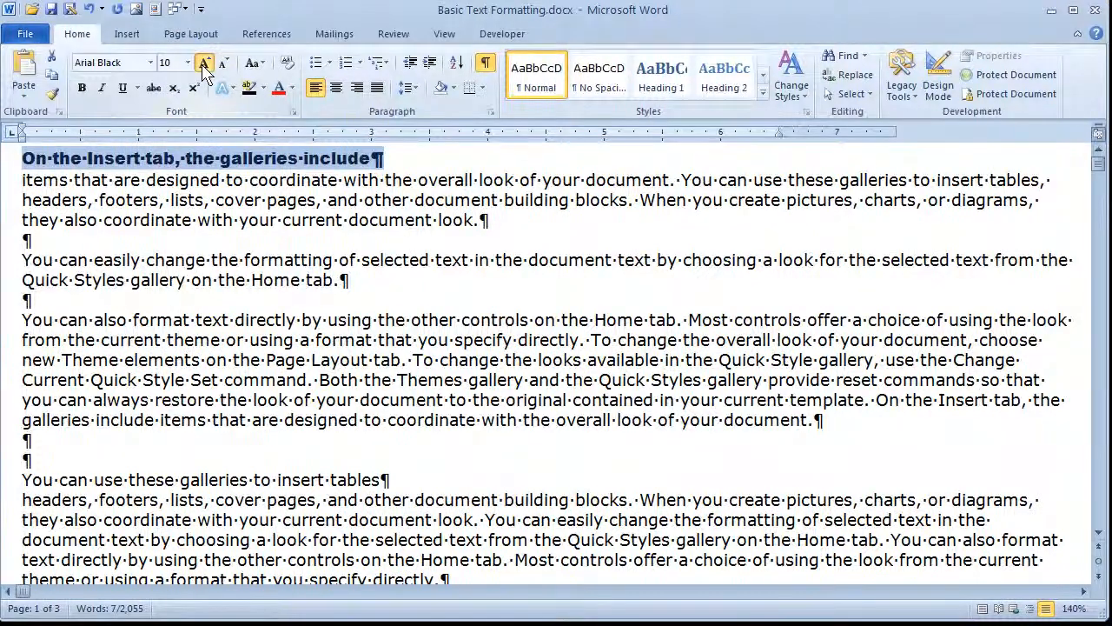
{"action": "left_click", "coordinate": [205, 62]}
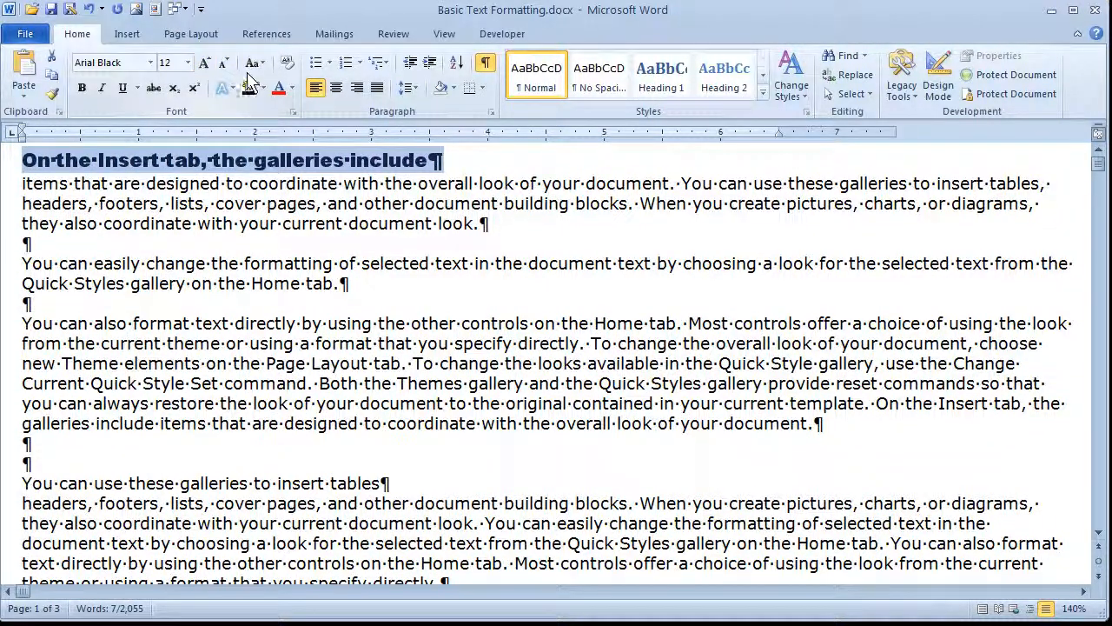
Capitalize each word of the heading via Change Case
{"action": "left_click", "coordinate": [253, 62]}
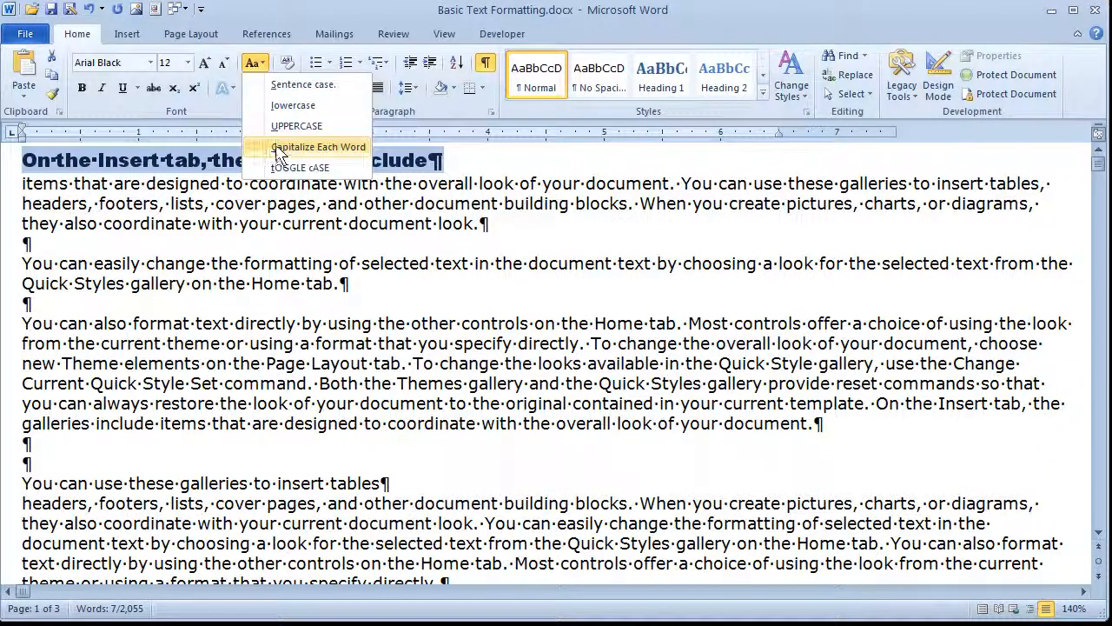
{"action": "left_click", "coordinate": [318, 146]}
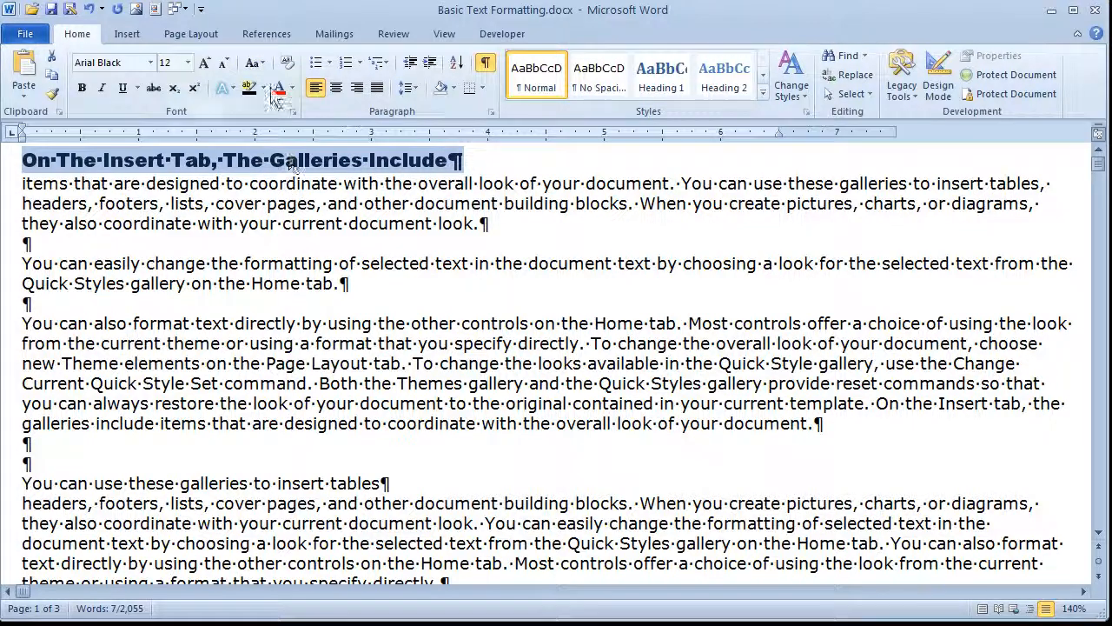
{"action": "mouse_move", "coordinate": [288, 63]}
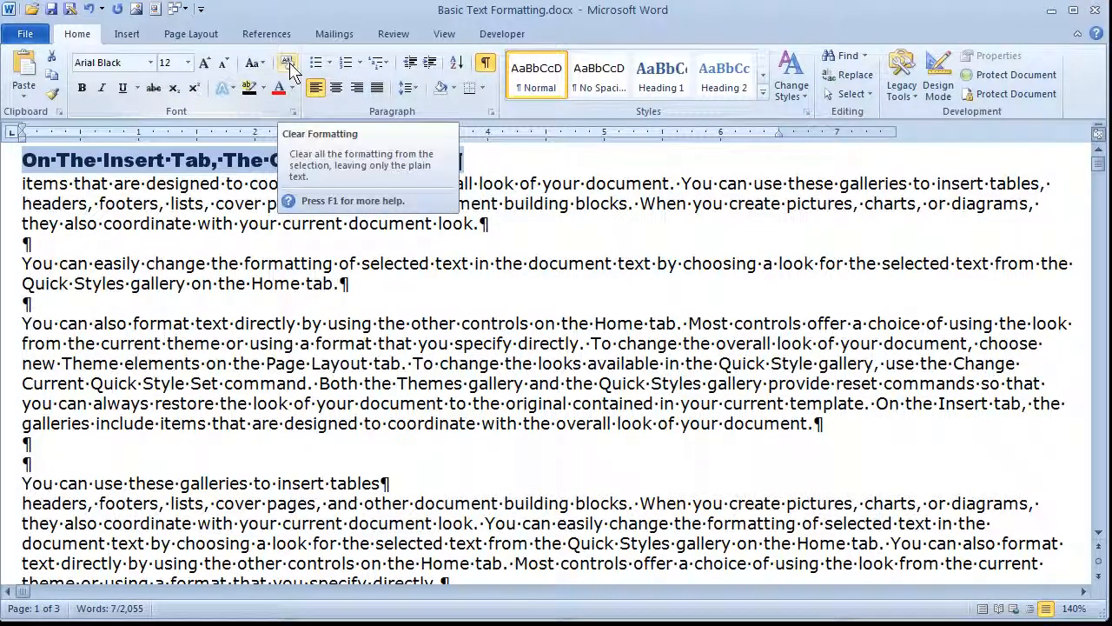
Clear and restore the heading's formatting, then make it italic with a red text effect
{"action": "left_click", "coordinate": [286, 63]}
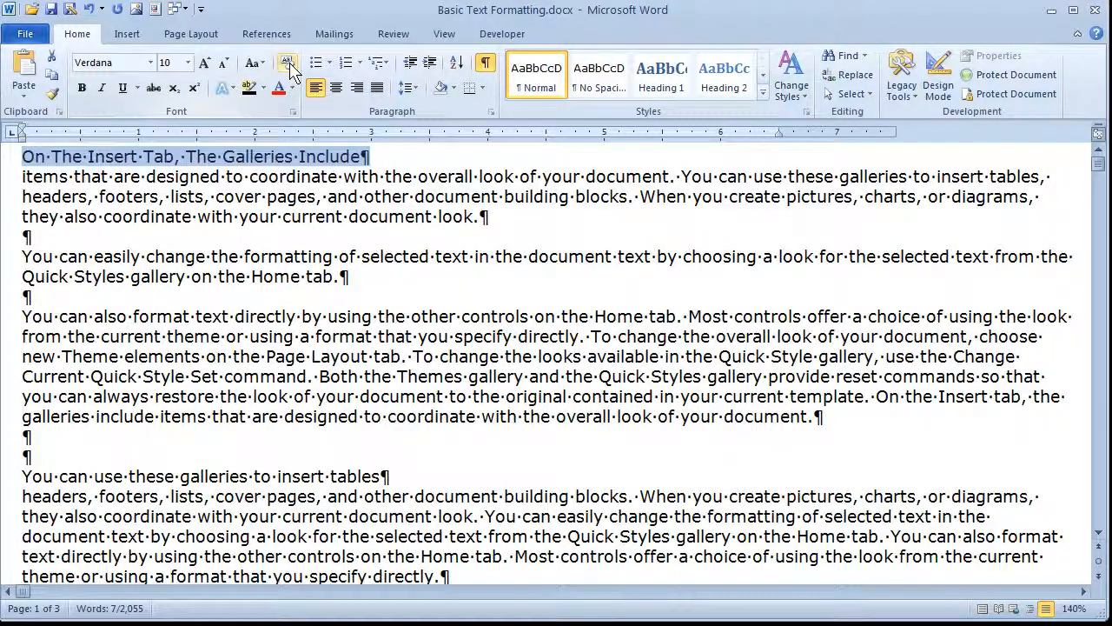
{"action": "left_click", "coordinate": [107, 63]}
{"action": "type", "text": "Arial Black"}
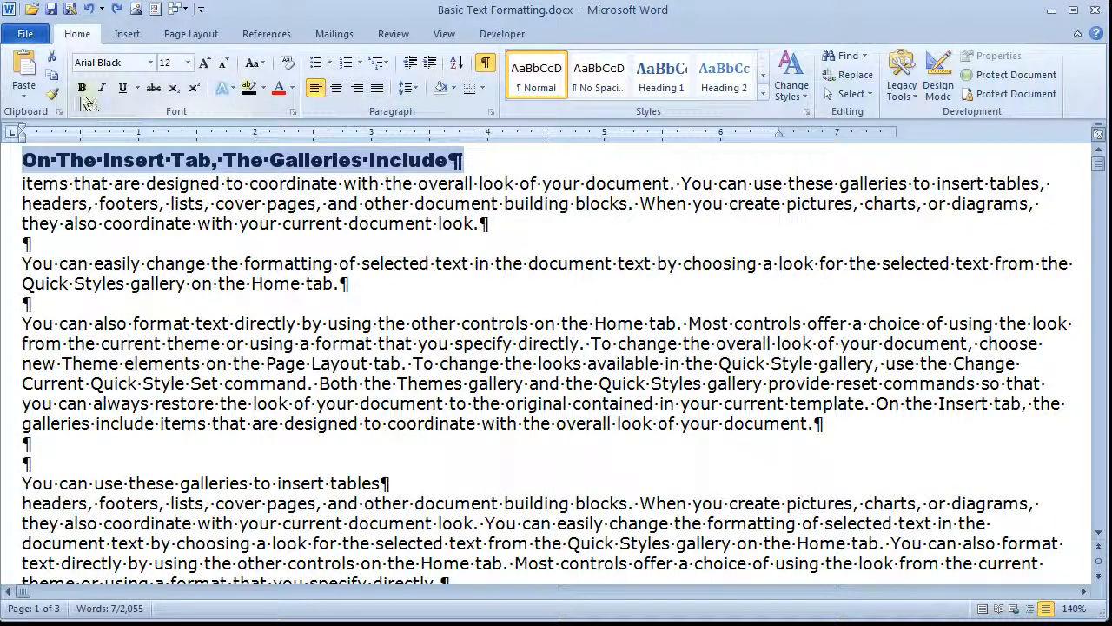
{"action": "left_click", "coordinate": [101, 87]}
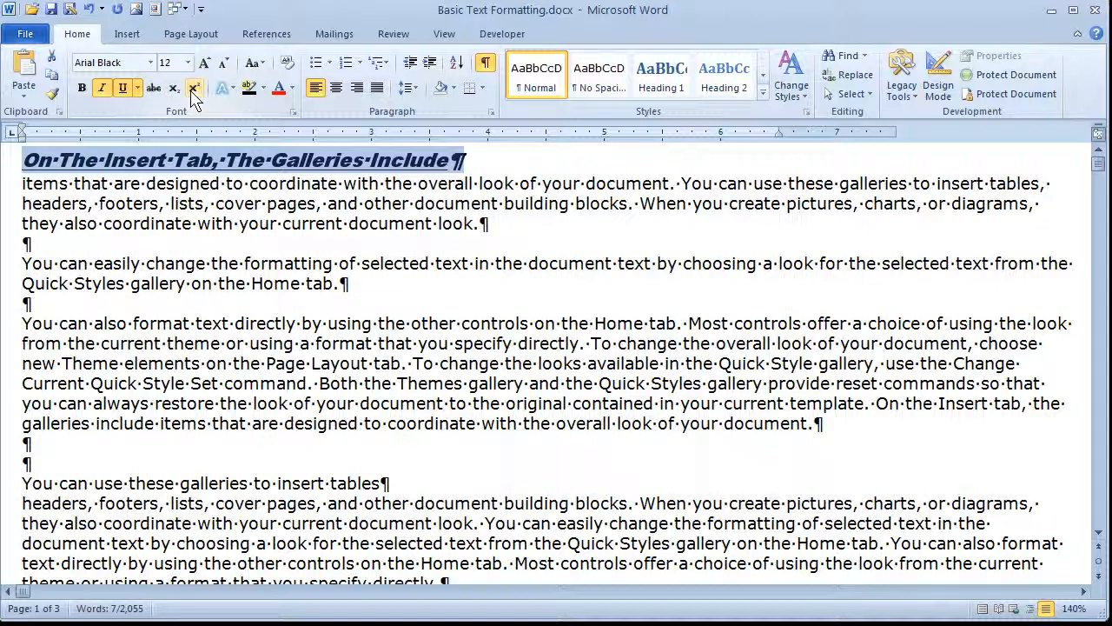
{"action": "left_click", "coordinate": [222, 87]}
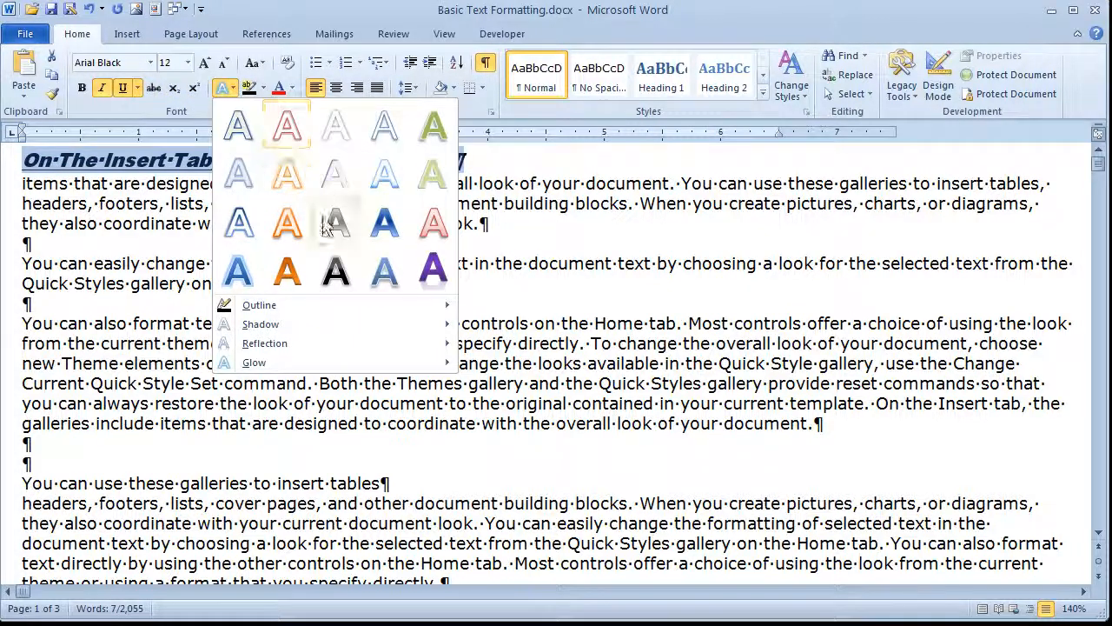
{"action": "left_click", "coordinate": [286, 125]}
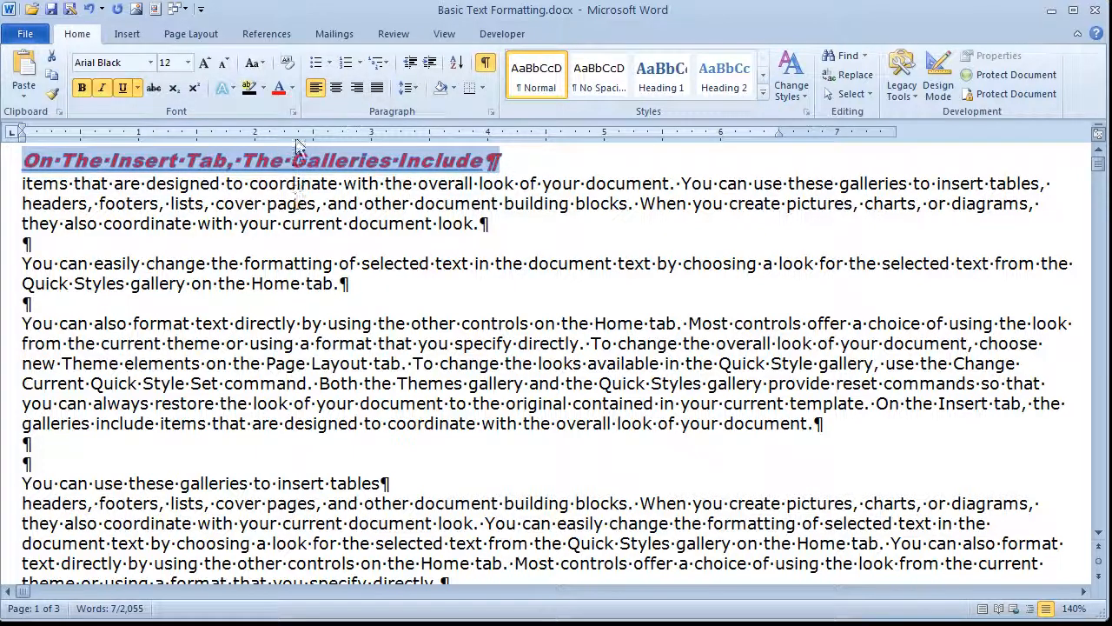
Review the heading's Advanced character spacing settings in the Font dialog and confirm
{"action": "left_click", "coordinate": [212, 111]}
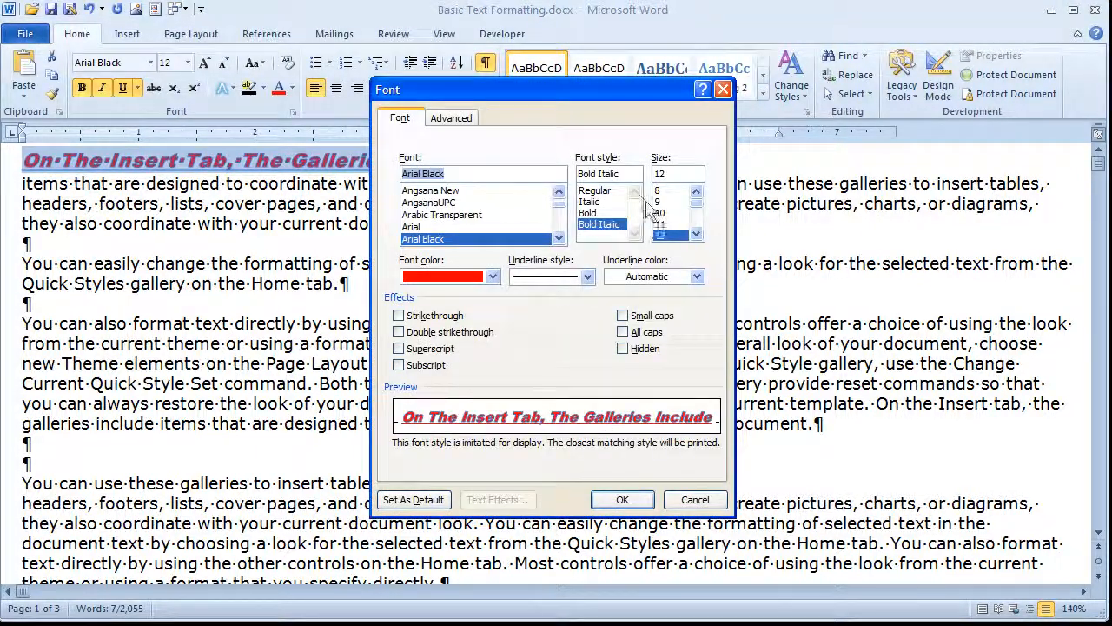
{"action": "left_click", "coordinate": [452, 119]}
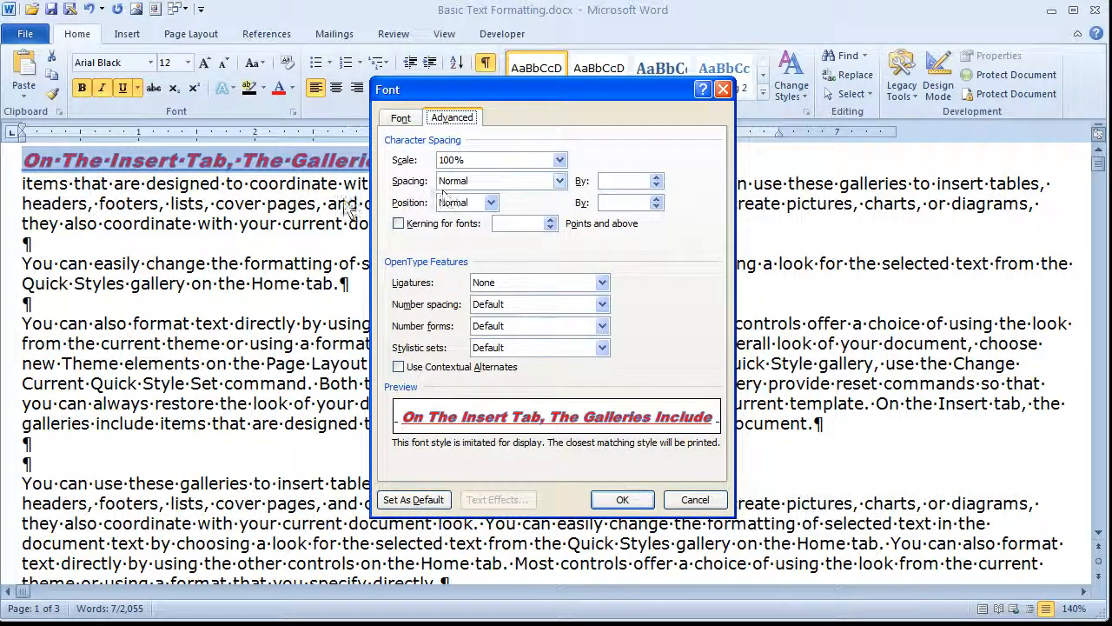
{"action": "left_click", "coordinate": [623, 499]}
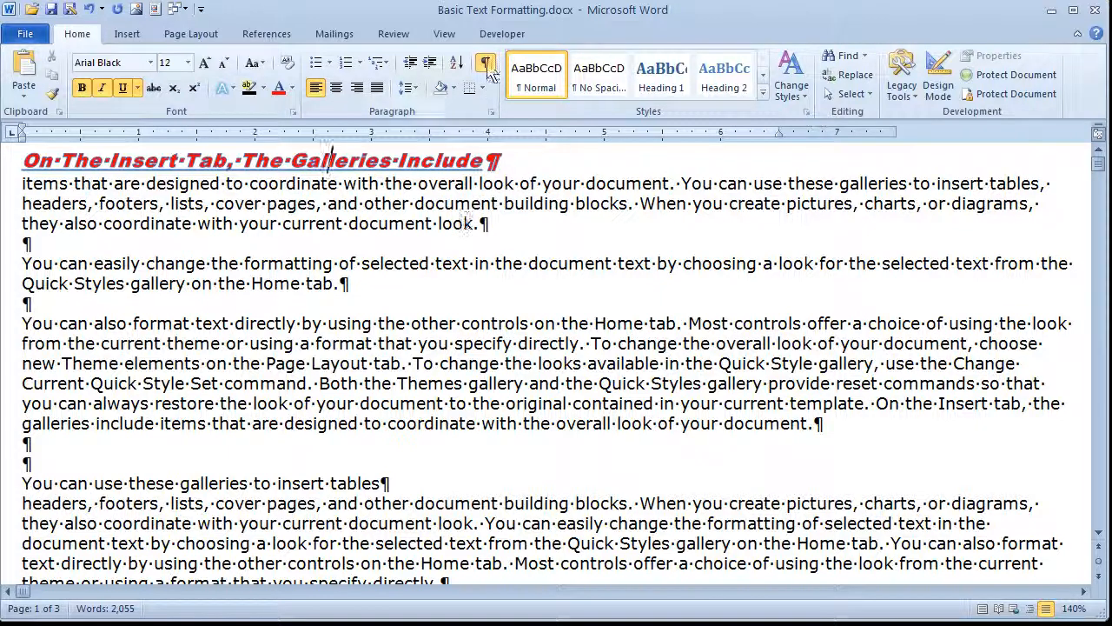
{"action": "mouse_move", "coordinate": [486, 69]}
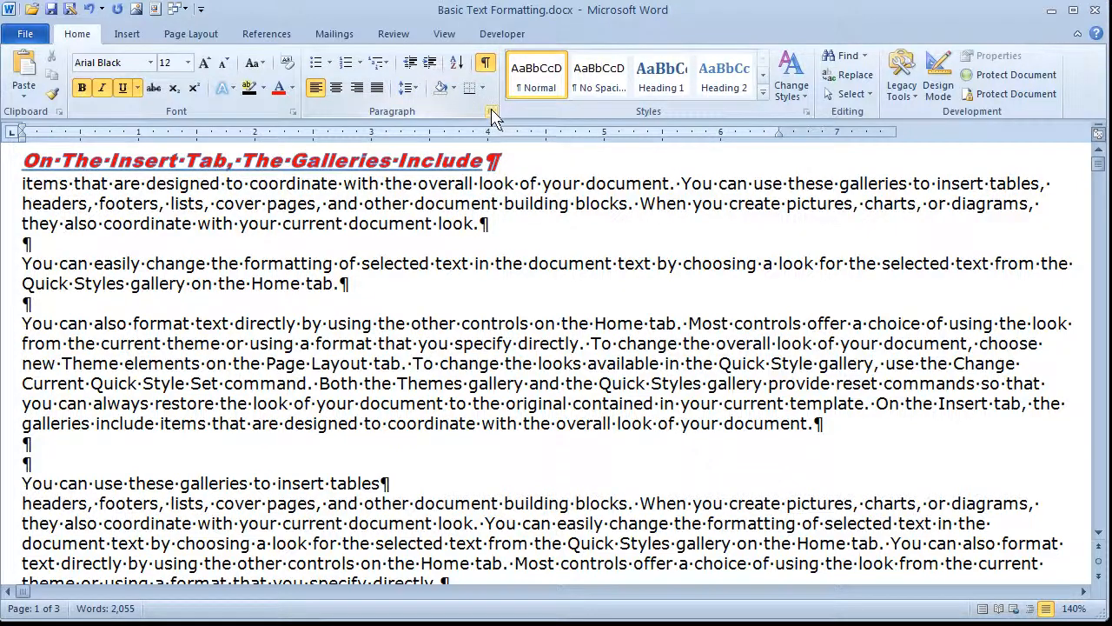
Set the paragraph Spacing After to 6 pt in the Paragraph dialog
{"action": "left_click", "coordinate": [492, 111]}
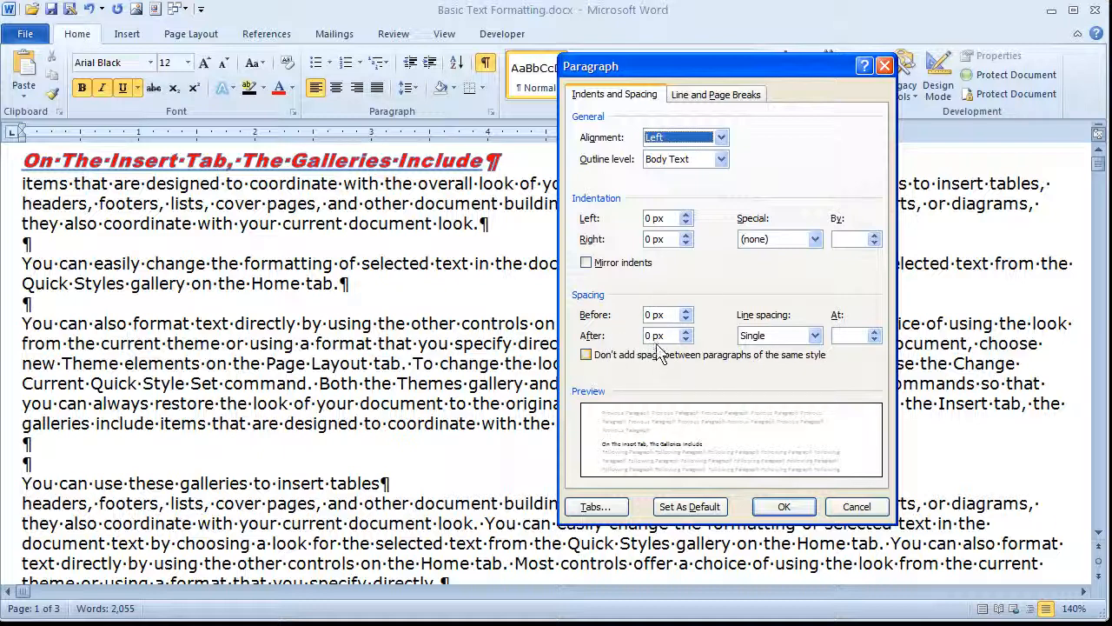
{"action": "type", "text": "6"}
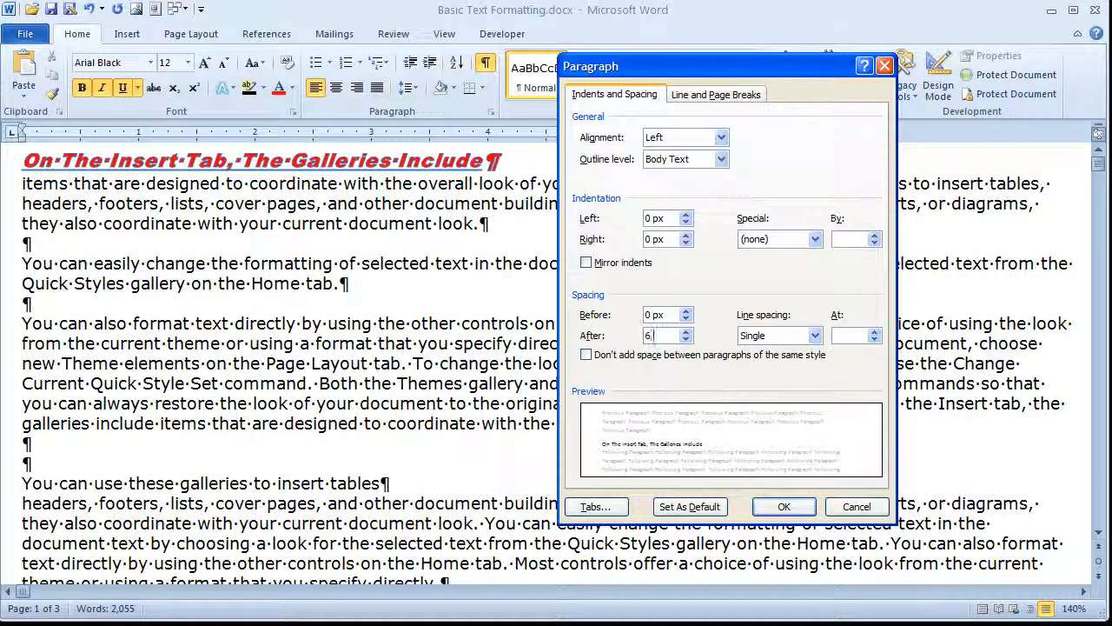
{"action": "left_click", "coordinate": [782, 507]}
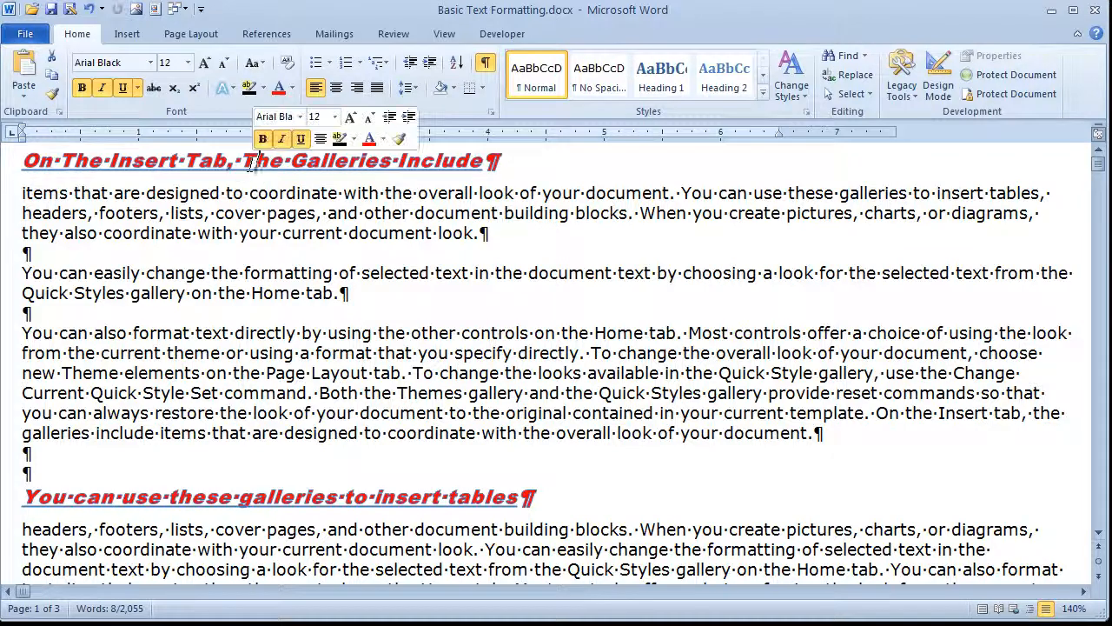
{"action": "right_click", "coordinate": [252, 160]}
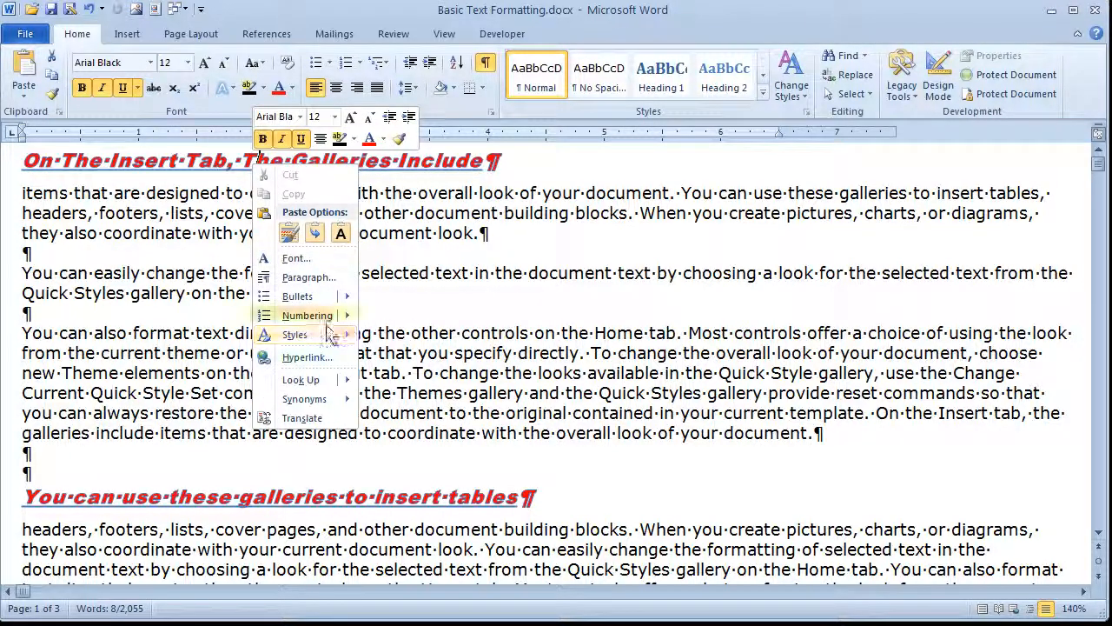
{"action": "left_click", "coordinate": [561, 280]}
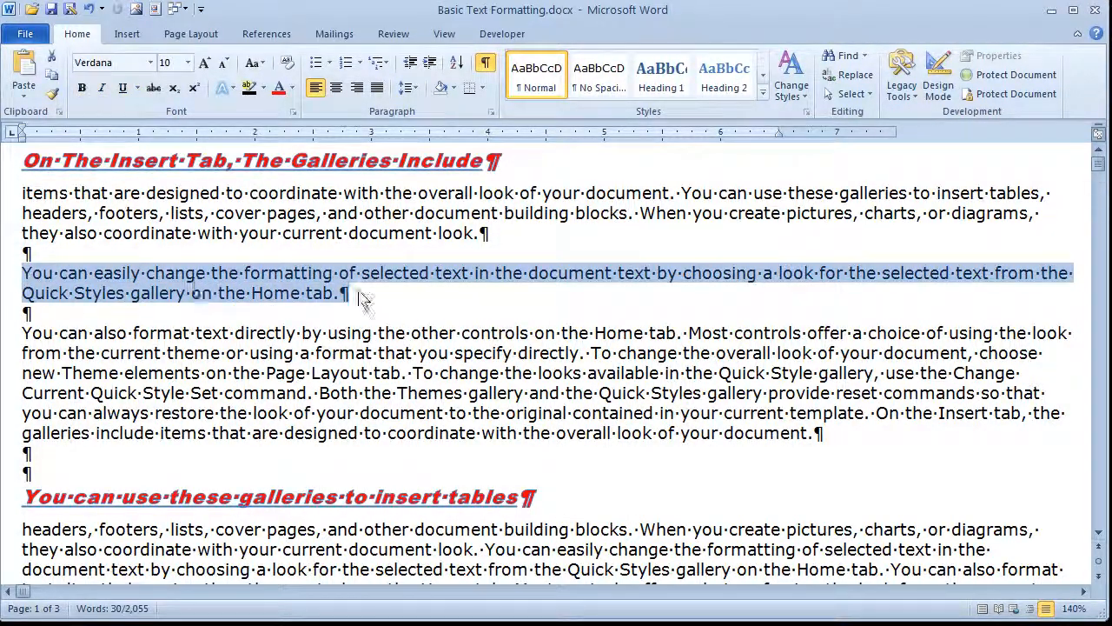
{"action": "mouse_move", "coordinate": [409, 304]}
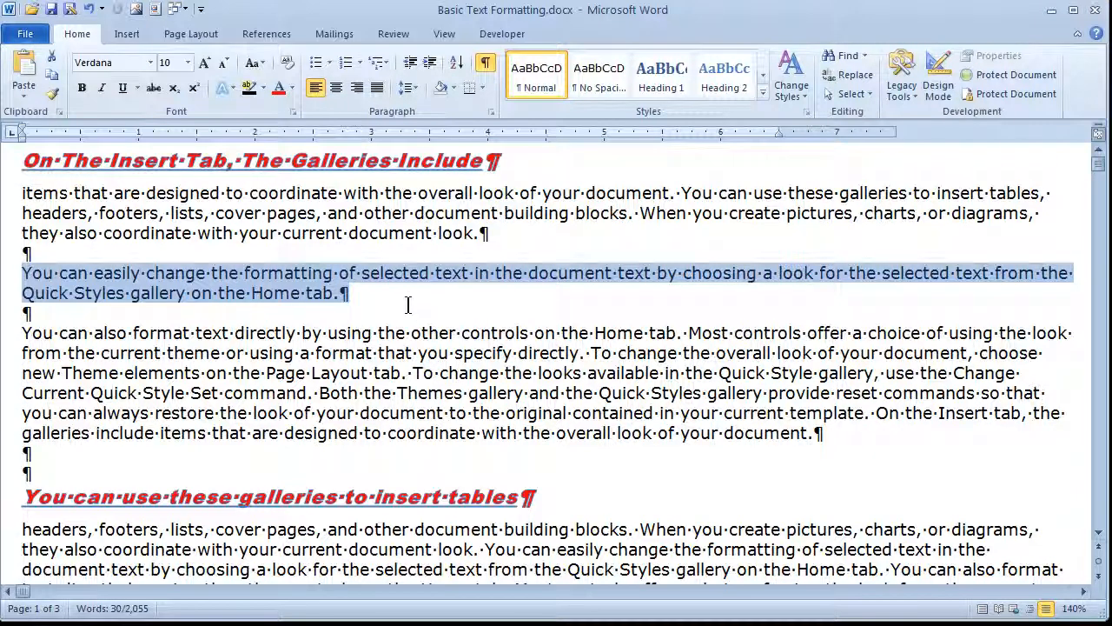
{"action": "left_click", "coordinate": [26, 313]}
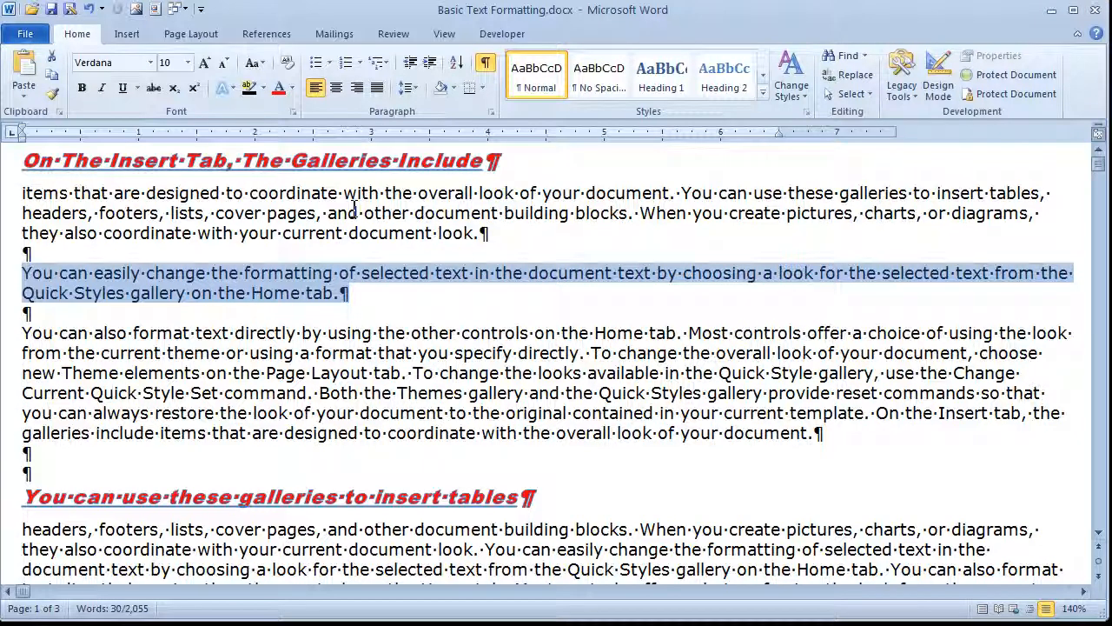
Browse the font list toward Courier New for the selected paragraph
{"action": "left_click", "coordinate": [148, 63]}
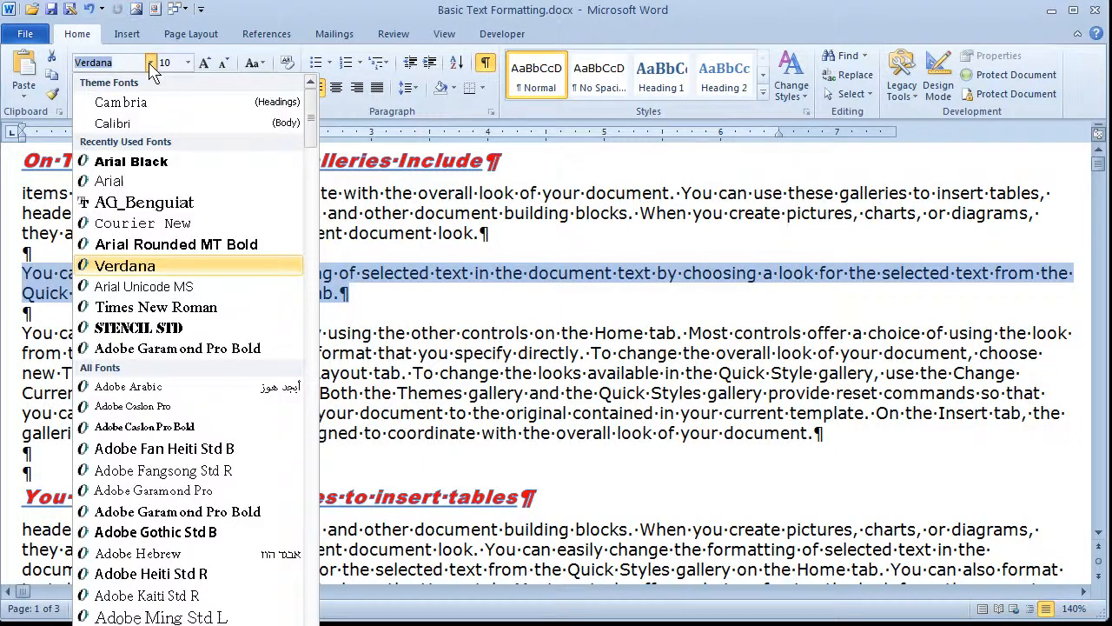
{"action": "scroll", "scroll_direction": "down", "scroll_amount": 3}
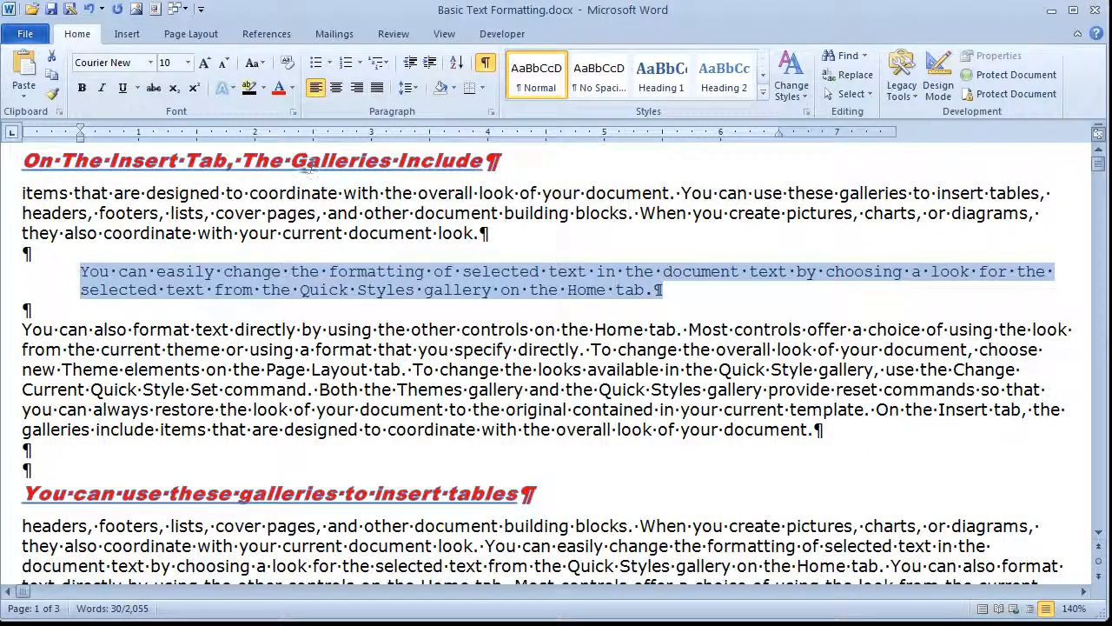
{"action": "mouse_move", "coordinate": [486, 113]}
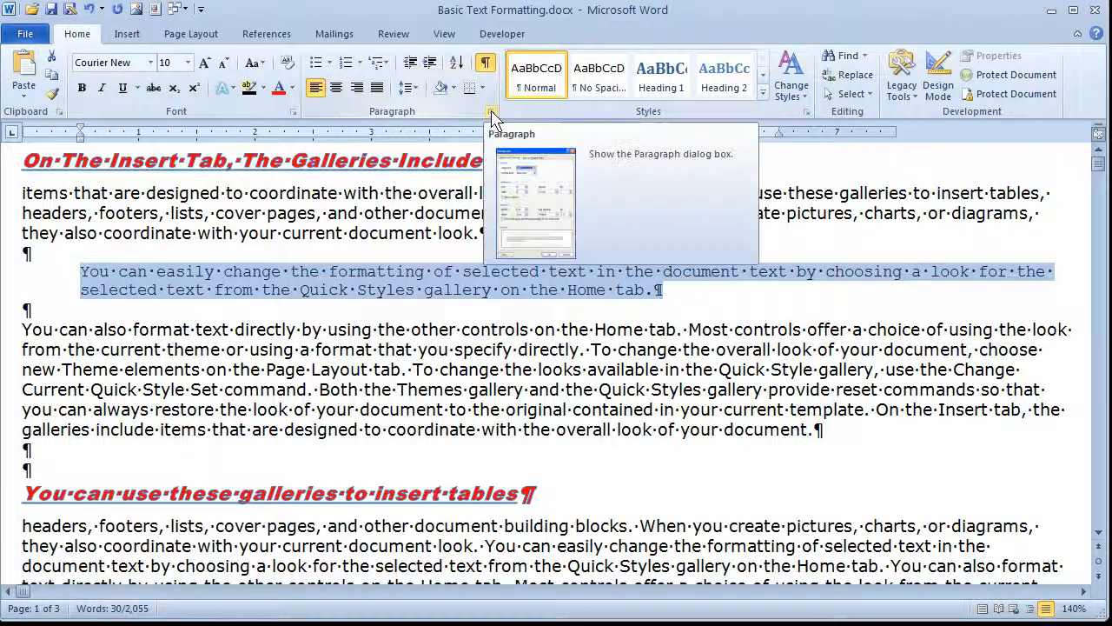
Apply an outside border to the Courier New paragraph and confirm its 48 px left and right indents
{"action": "left_click", "coordinate": [486, 111]}
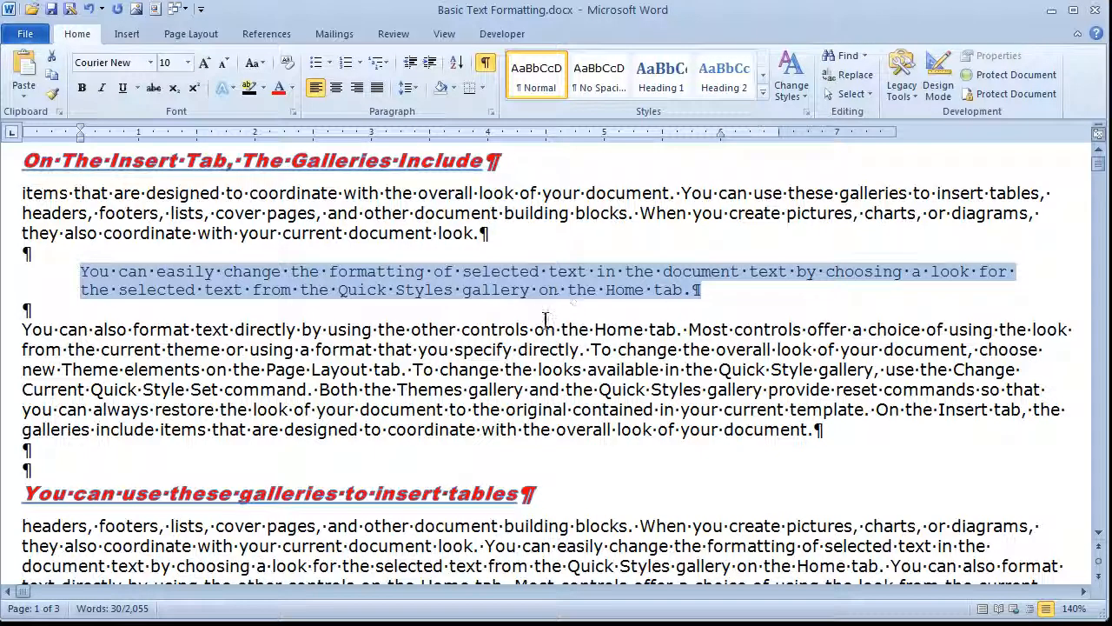
{"action": "left_click", "coordinate": [483, 87]}
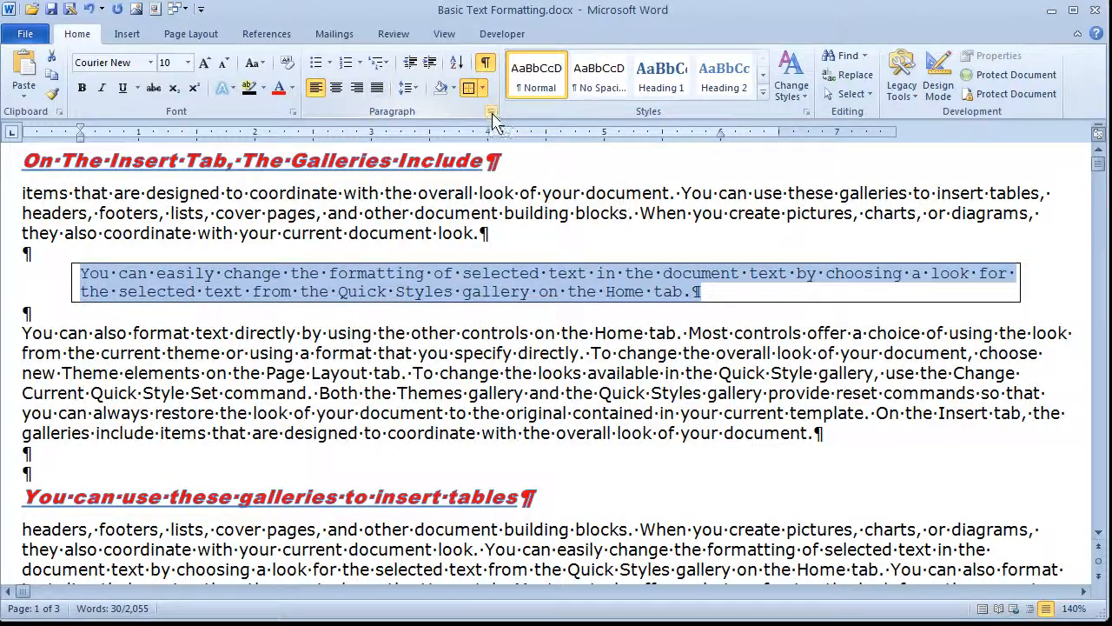
{"action": "left_click", "coordinate": [493, 112]}
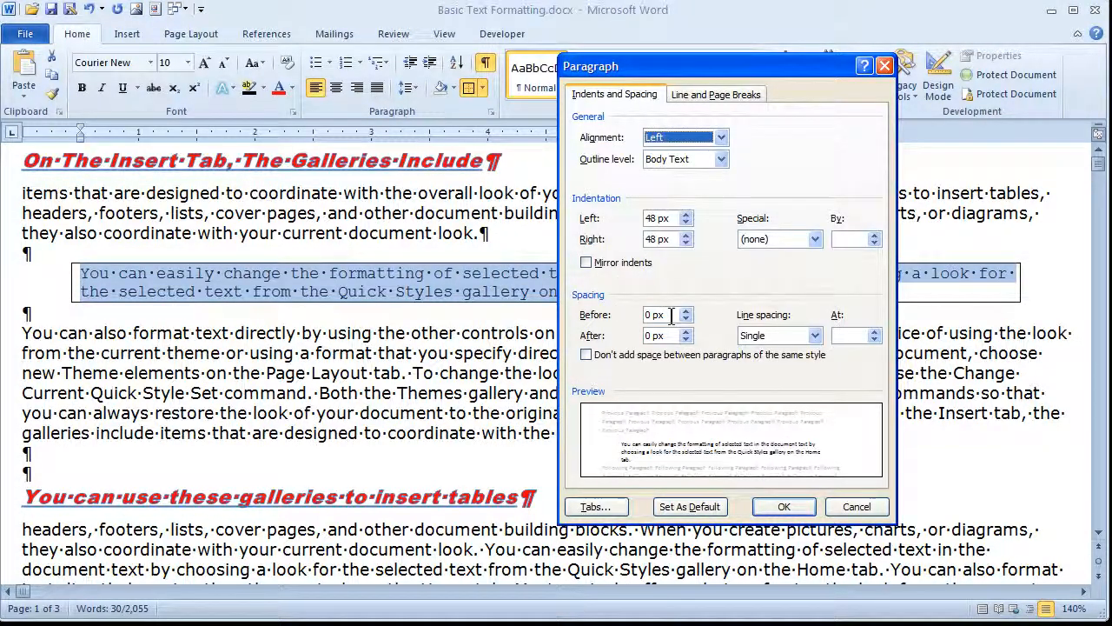
{"action": "left_click", "coordinate": [782, 505]}
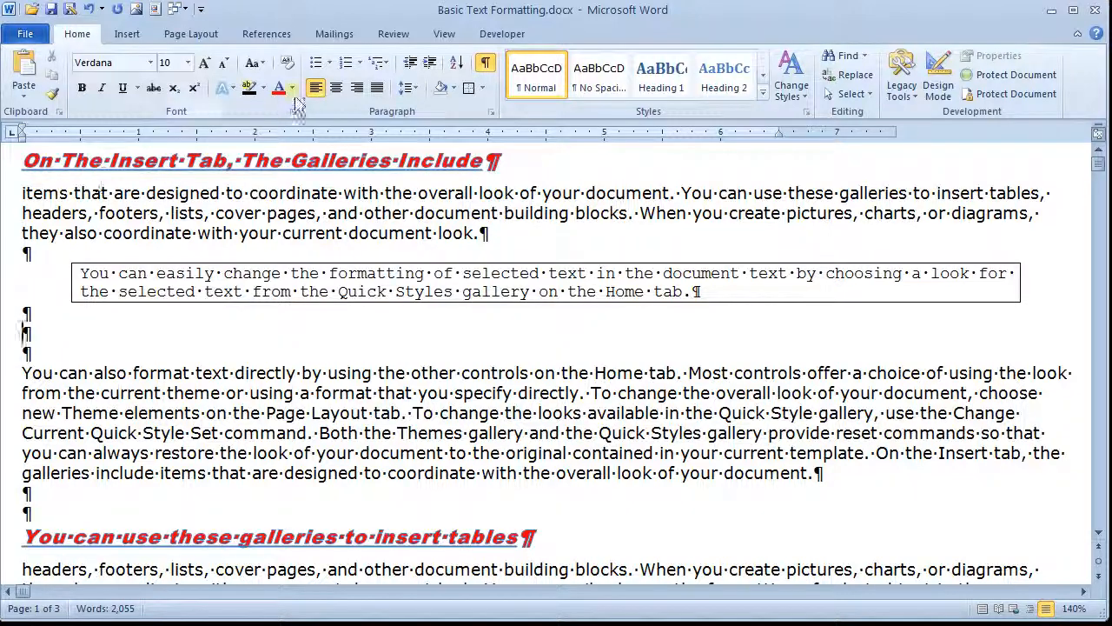
{"action": "mouse_move", "coordinate": [320, 63]}
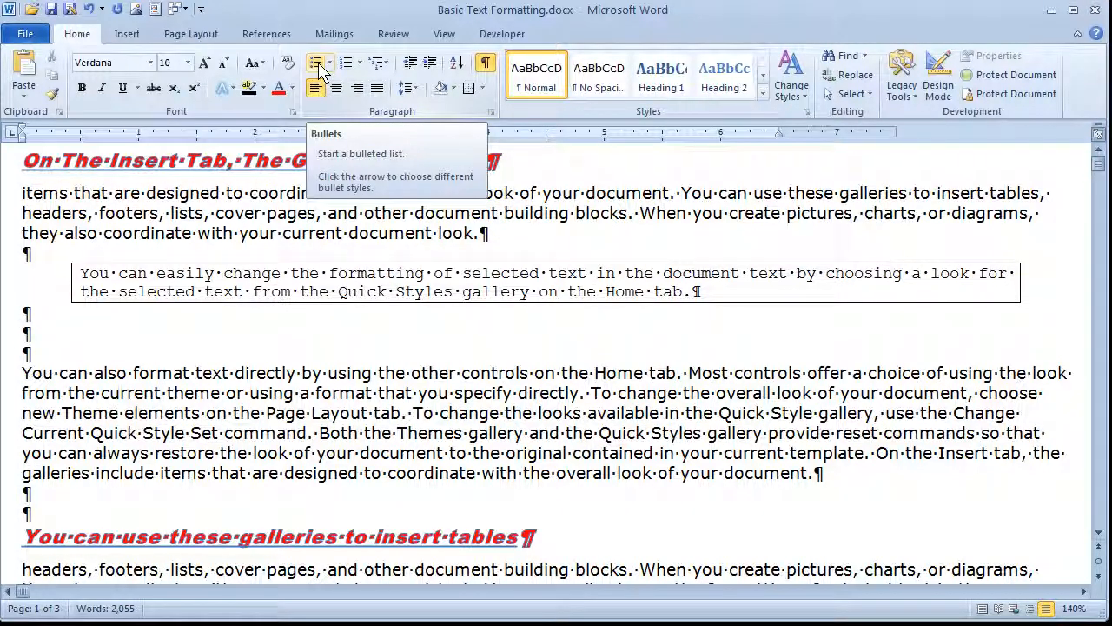
{"action": "mouse_move", "coordinate": [347, 63]}
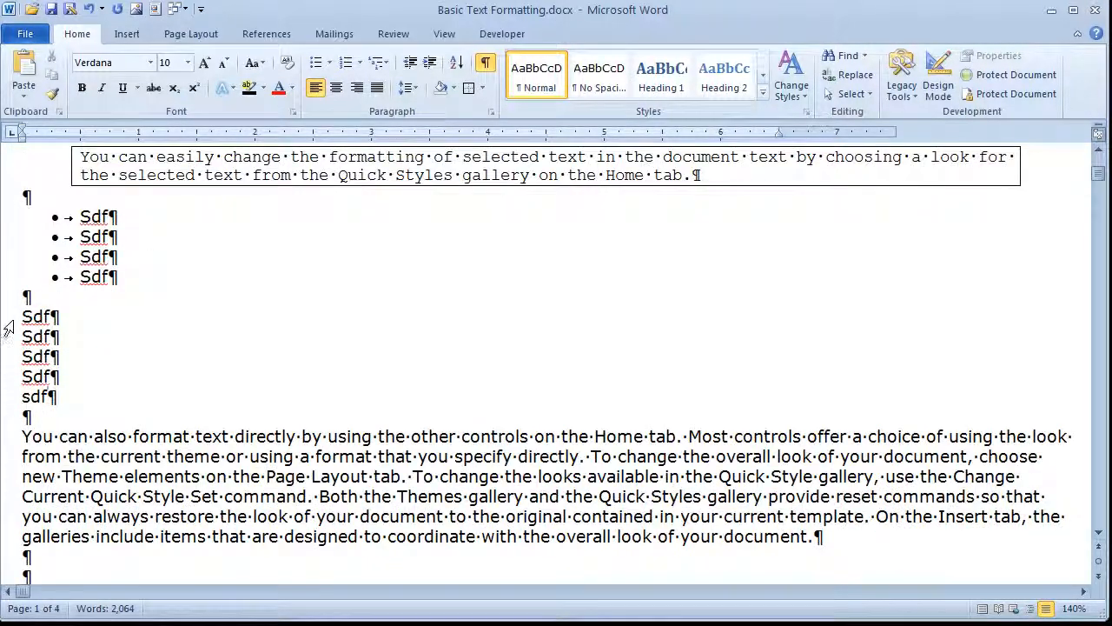
Number the five selected Sdf lines with the A. B. C. lettered format
{"action": "left_click_drag", "start_coordinate": [7, 317], "coordinate": [38, 396]}
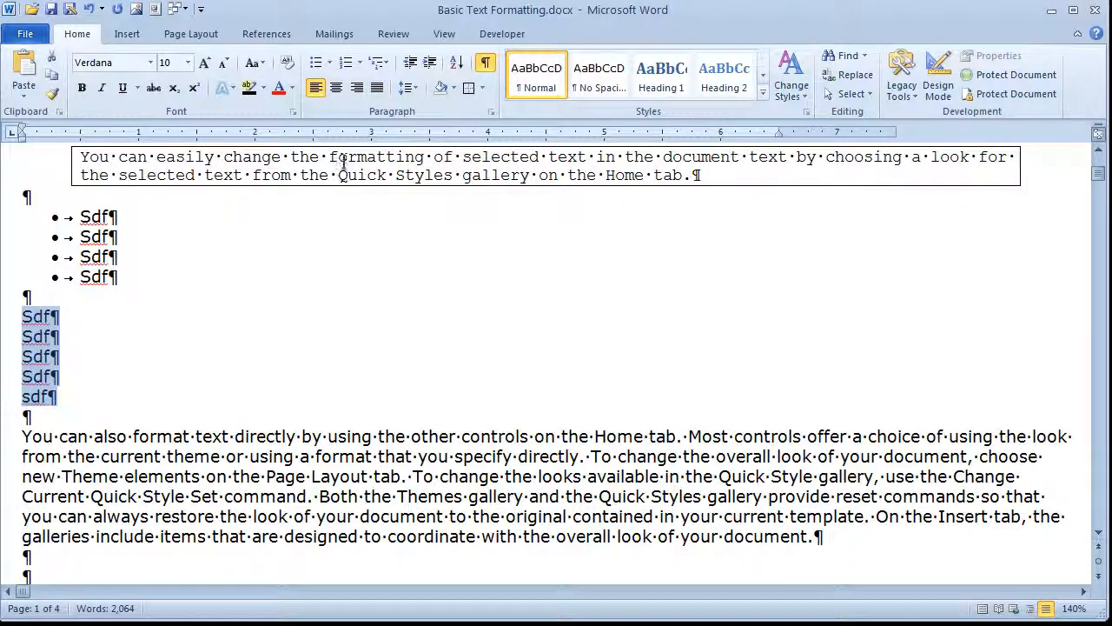
{"action": "left_click", "coordinate": [344, 62]}
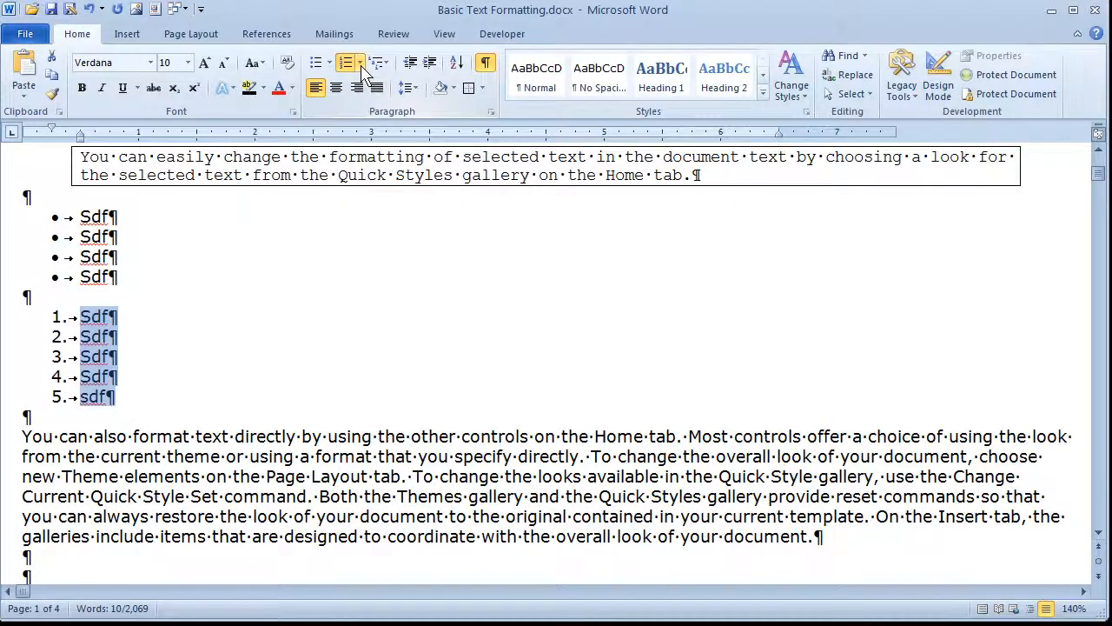
{"action": "left_click", "coordinate": [358, 62]}
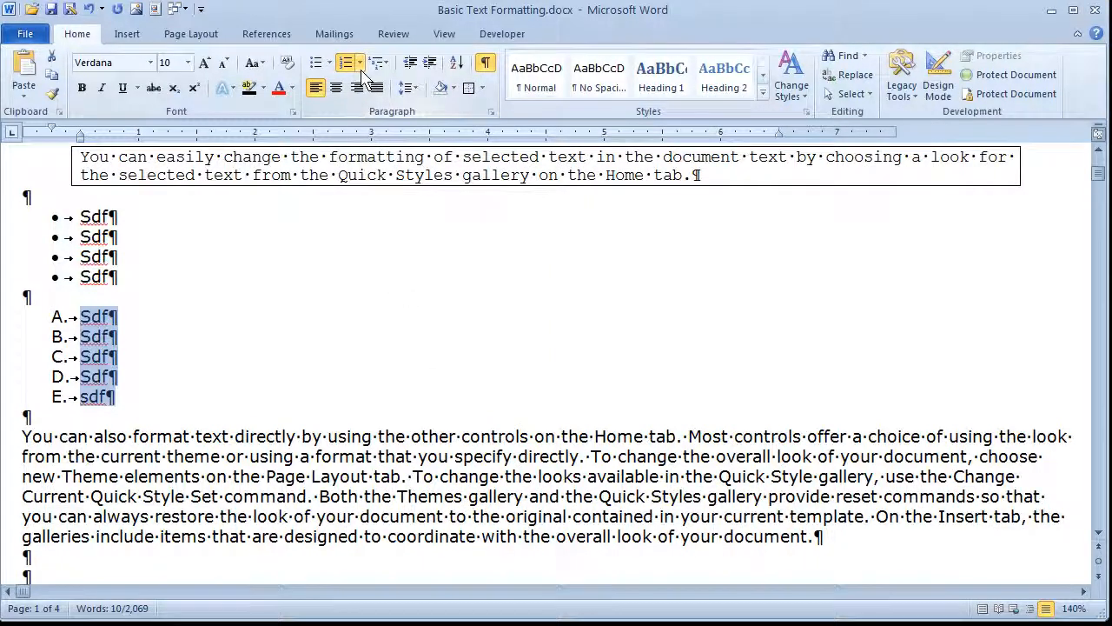
{"action": "mouse_move", "coordinate": [351, 63]}
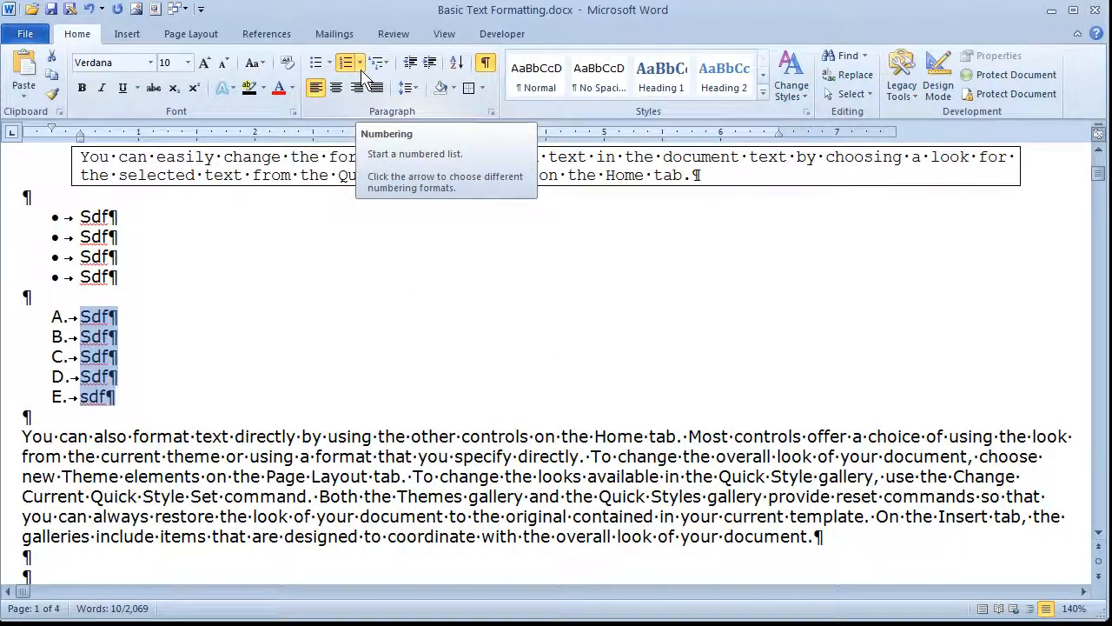
{"action": "left_click", "coordinate": [403, 87]}
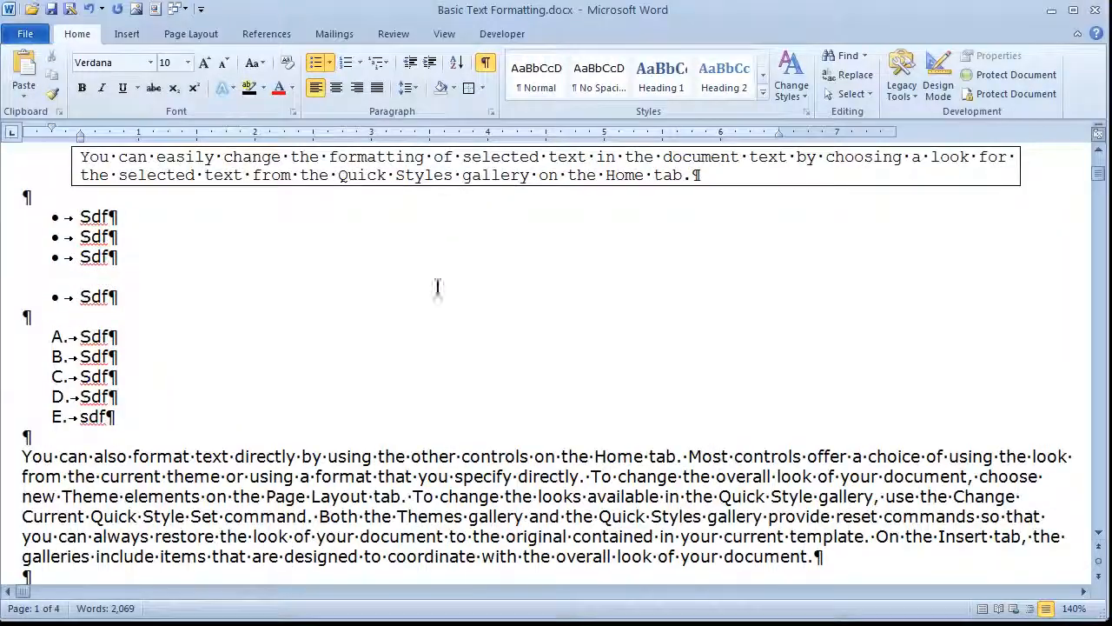
Select all for double spacing, then view and close the Normal style's Modify Style dialog unchanged
{"action": "key", "text": "ctrl+a"}
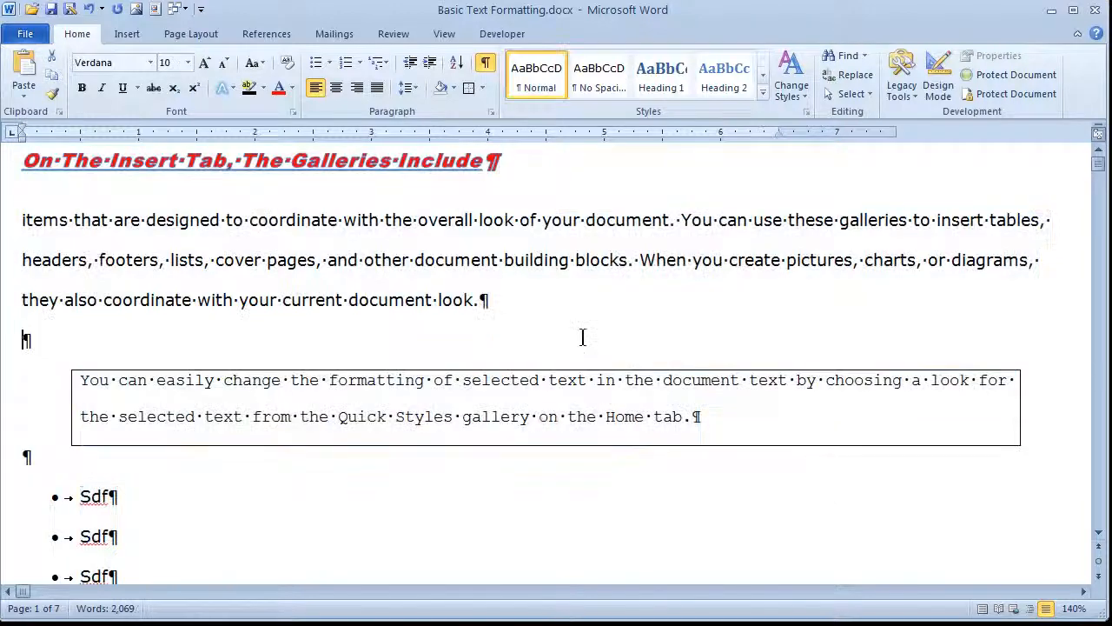
{"action": "mouse_move", "coordinate": [536, 77]}
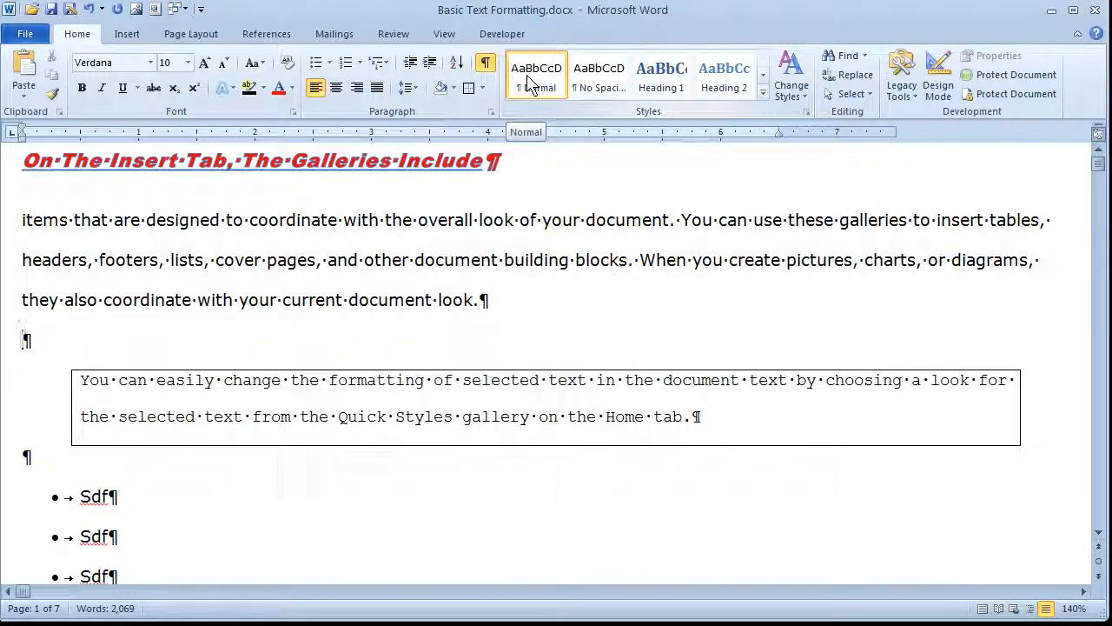
{"action": "right_click", "coordinate": [535, 73]}
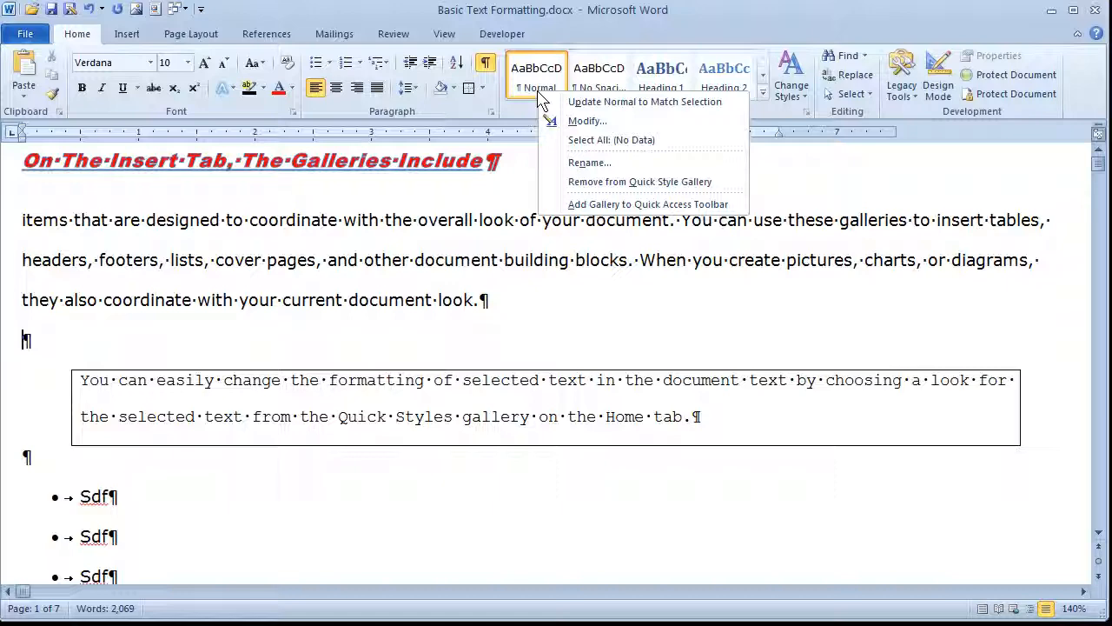
{"action": "mouse_move", "coordinate": [601, 122]}
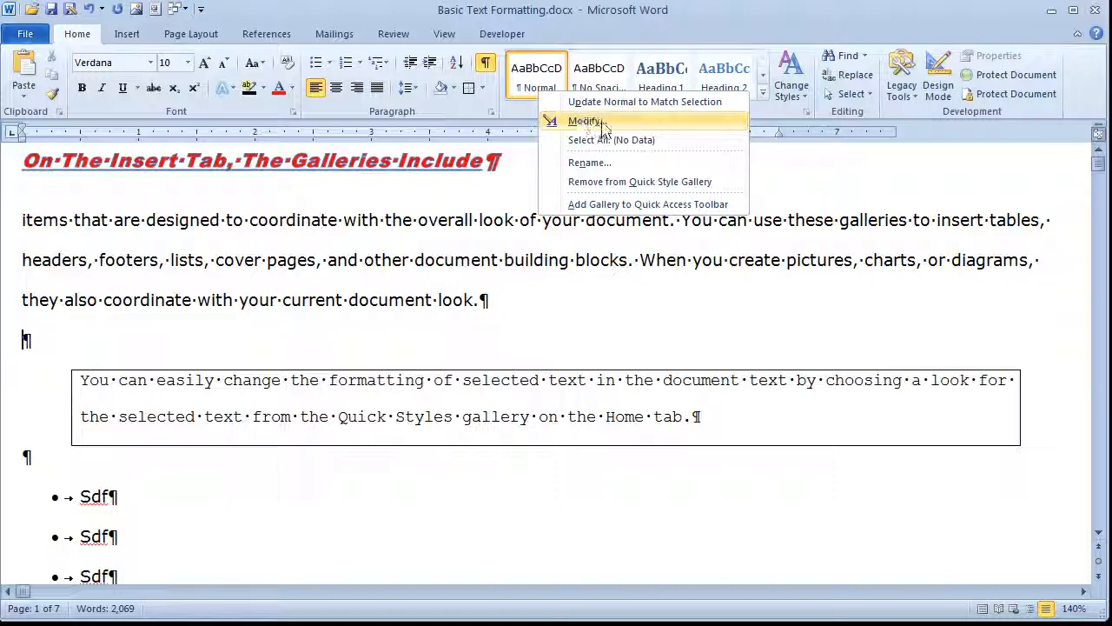
{"action": "left_click", "coordinate": [584, 122]}
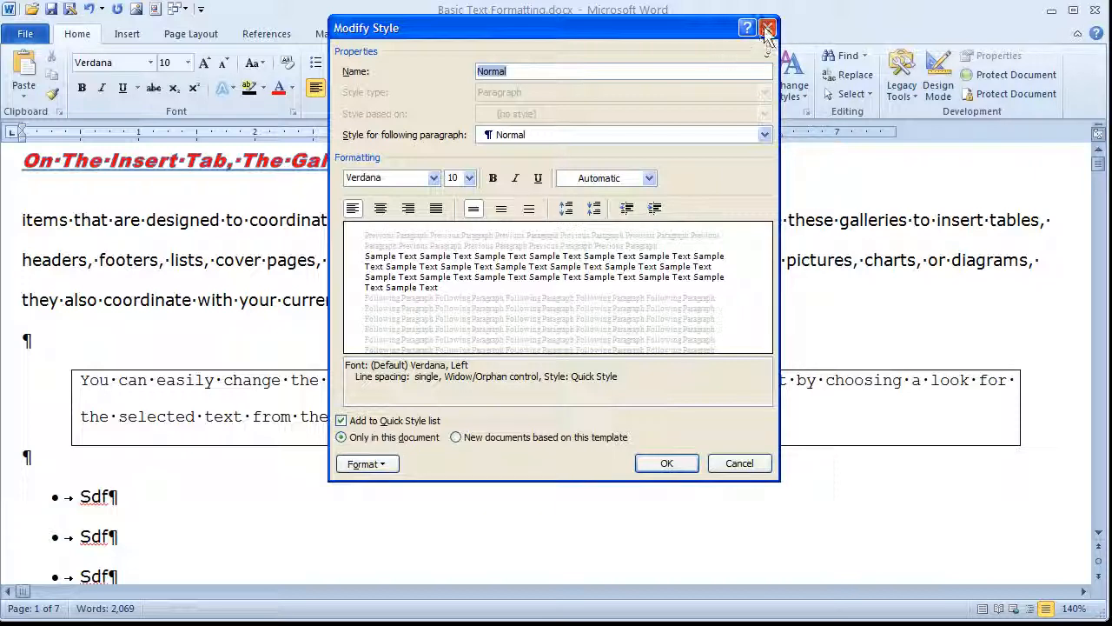
{"action": "left_click", "coordinate": [767, 27]}
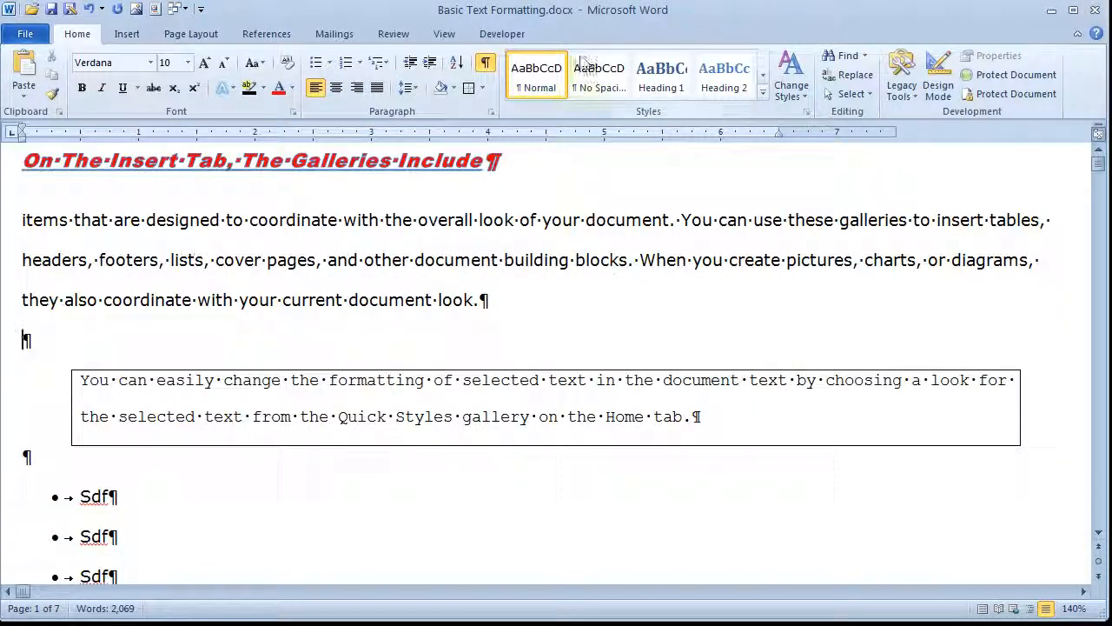